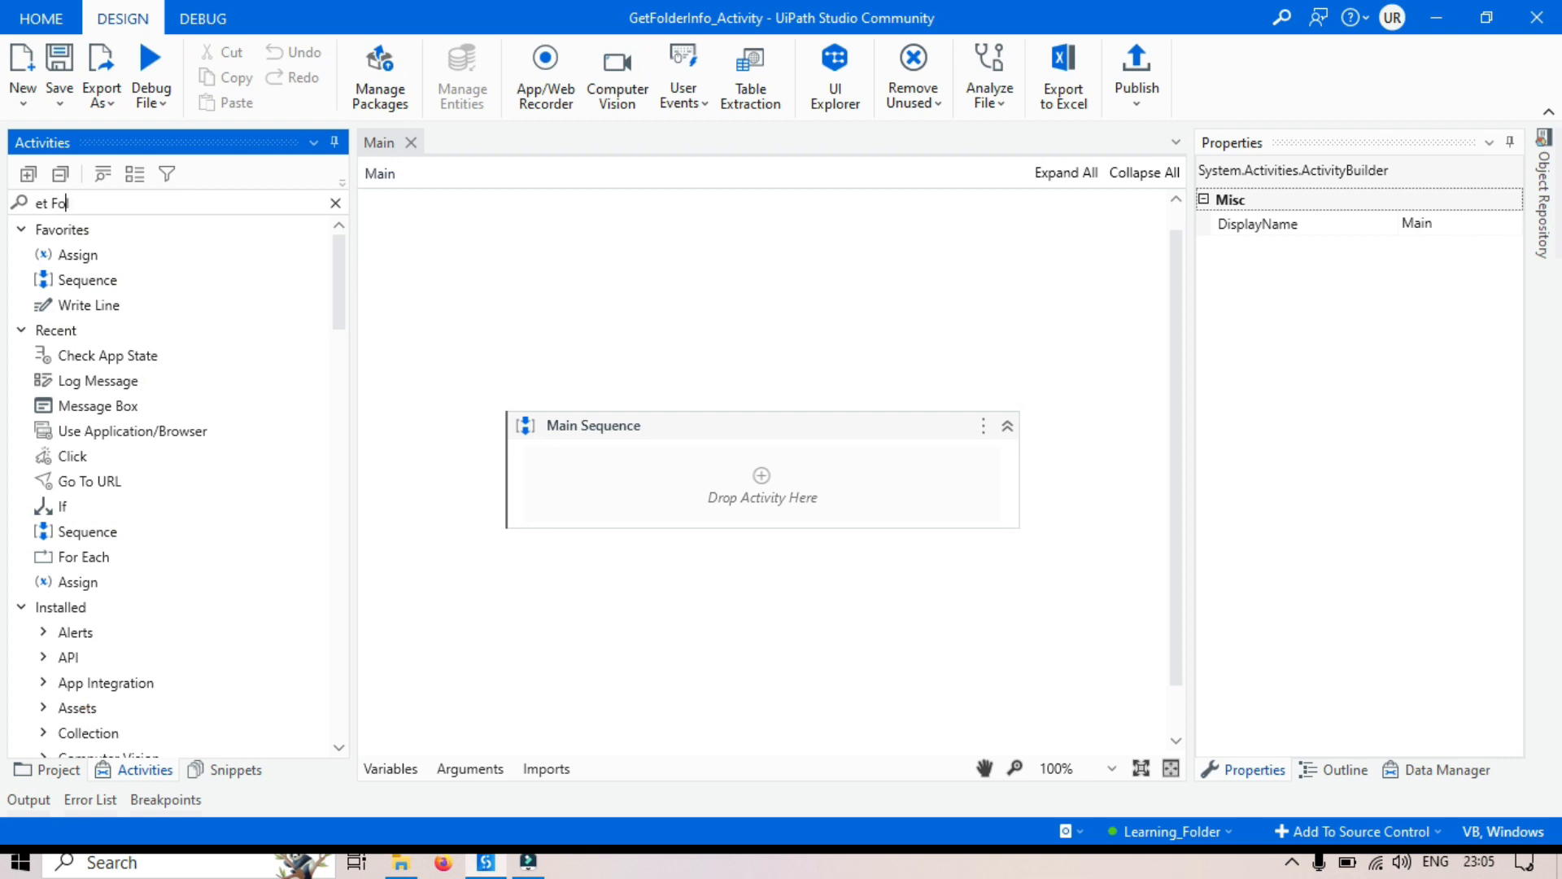
Search 'Get Folder Info', place it in Main Sequence, and select its Folder path field.
text(lder Info)
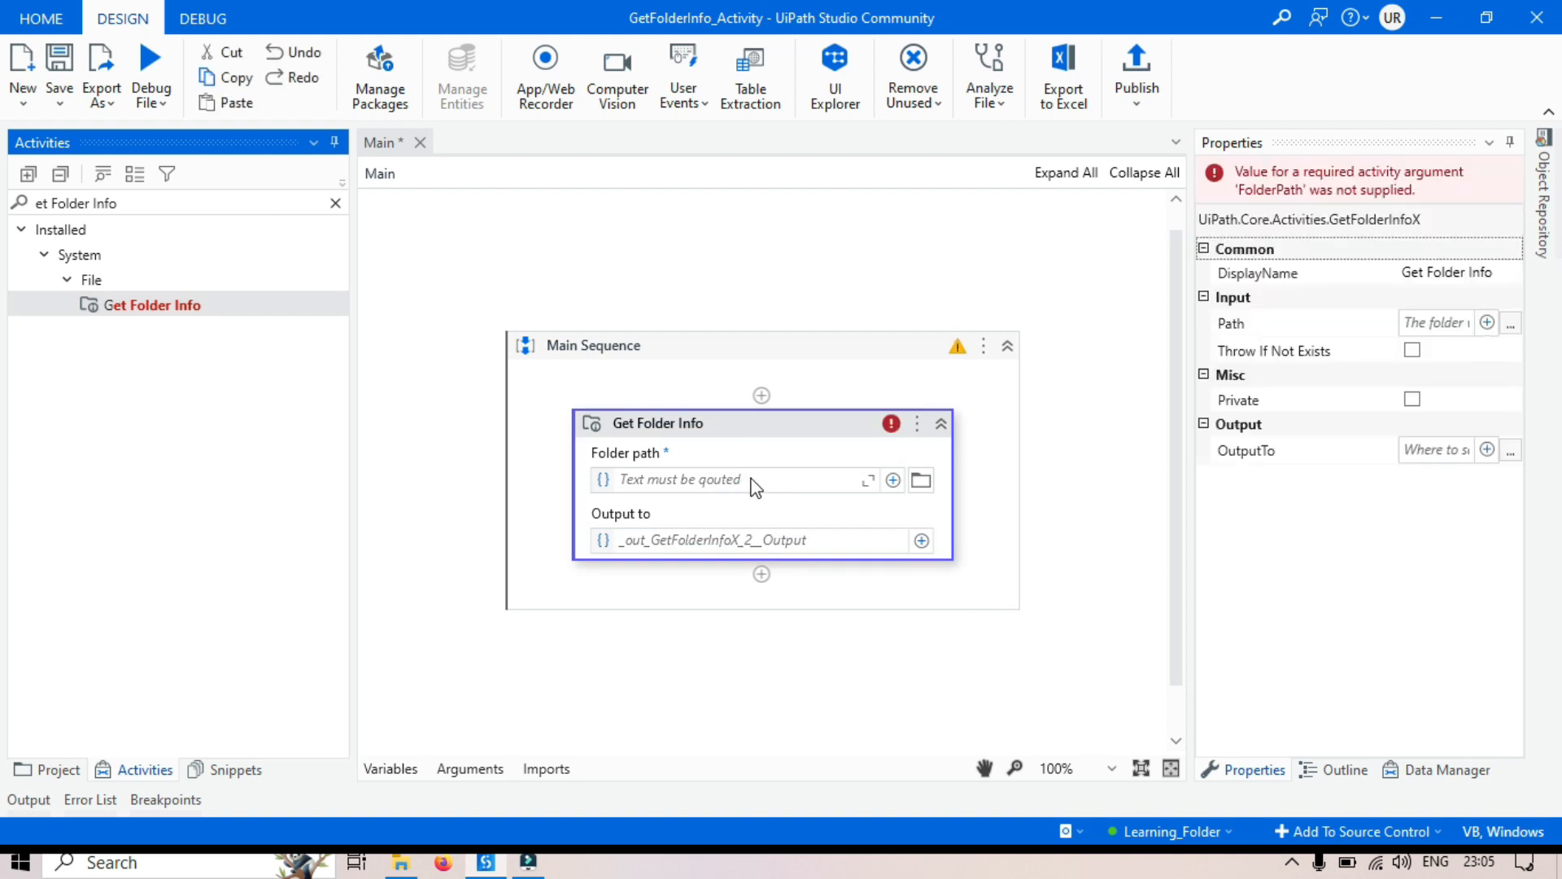
click(728, 479)
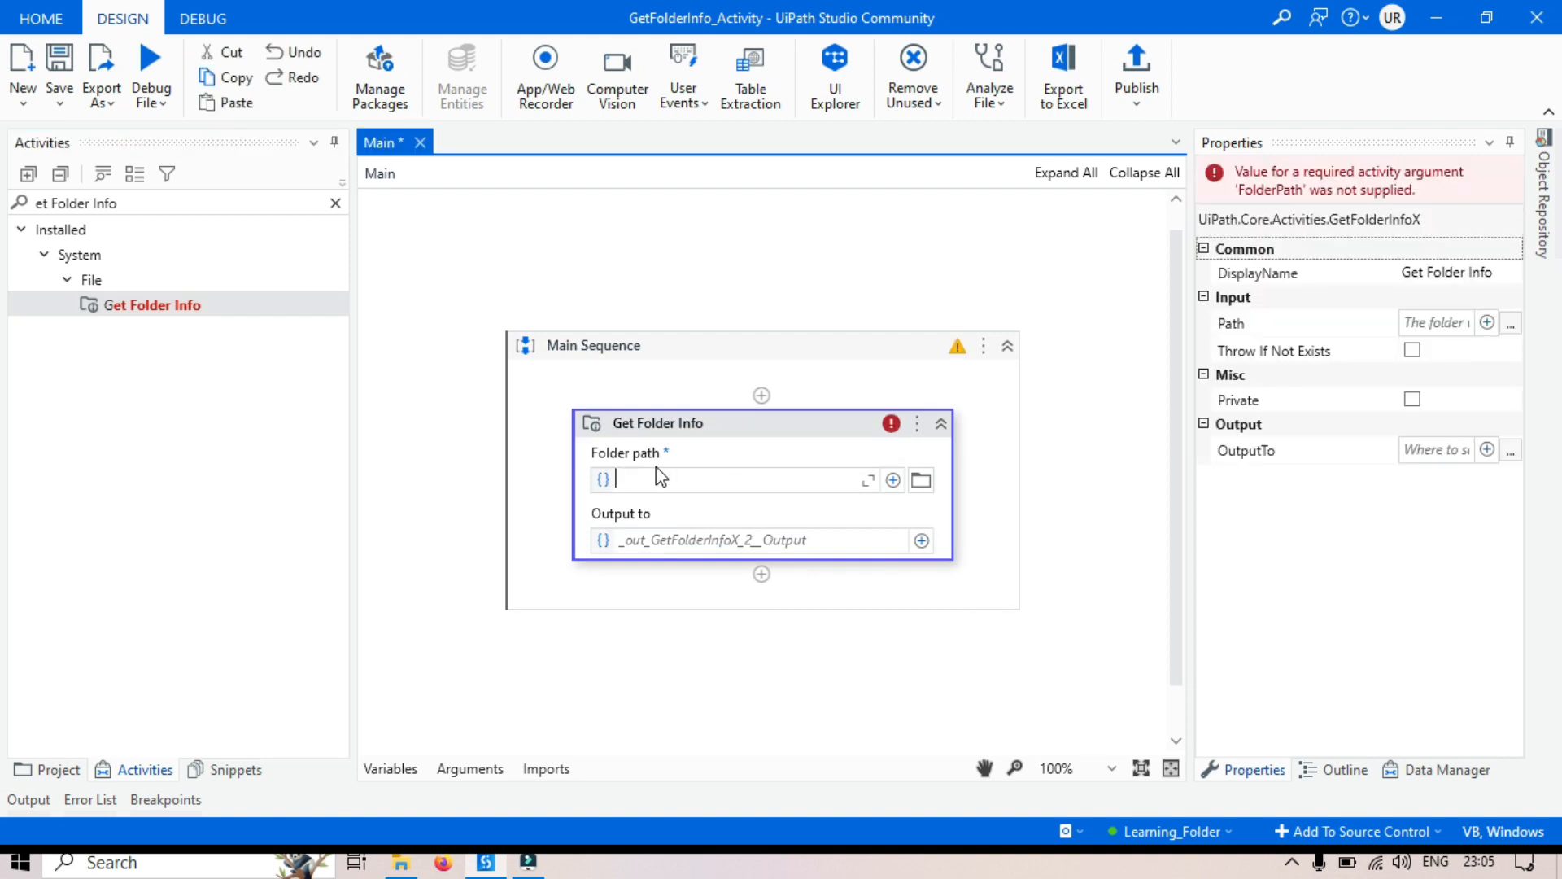
mouse_move(790, 476)
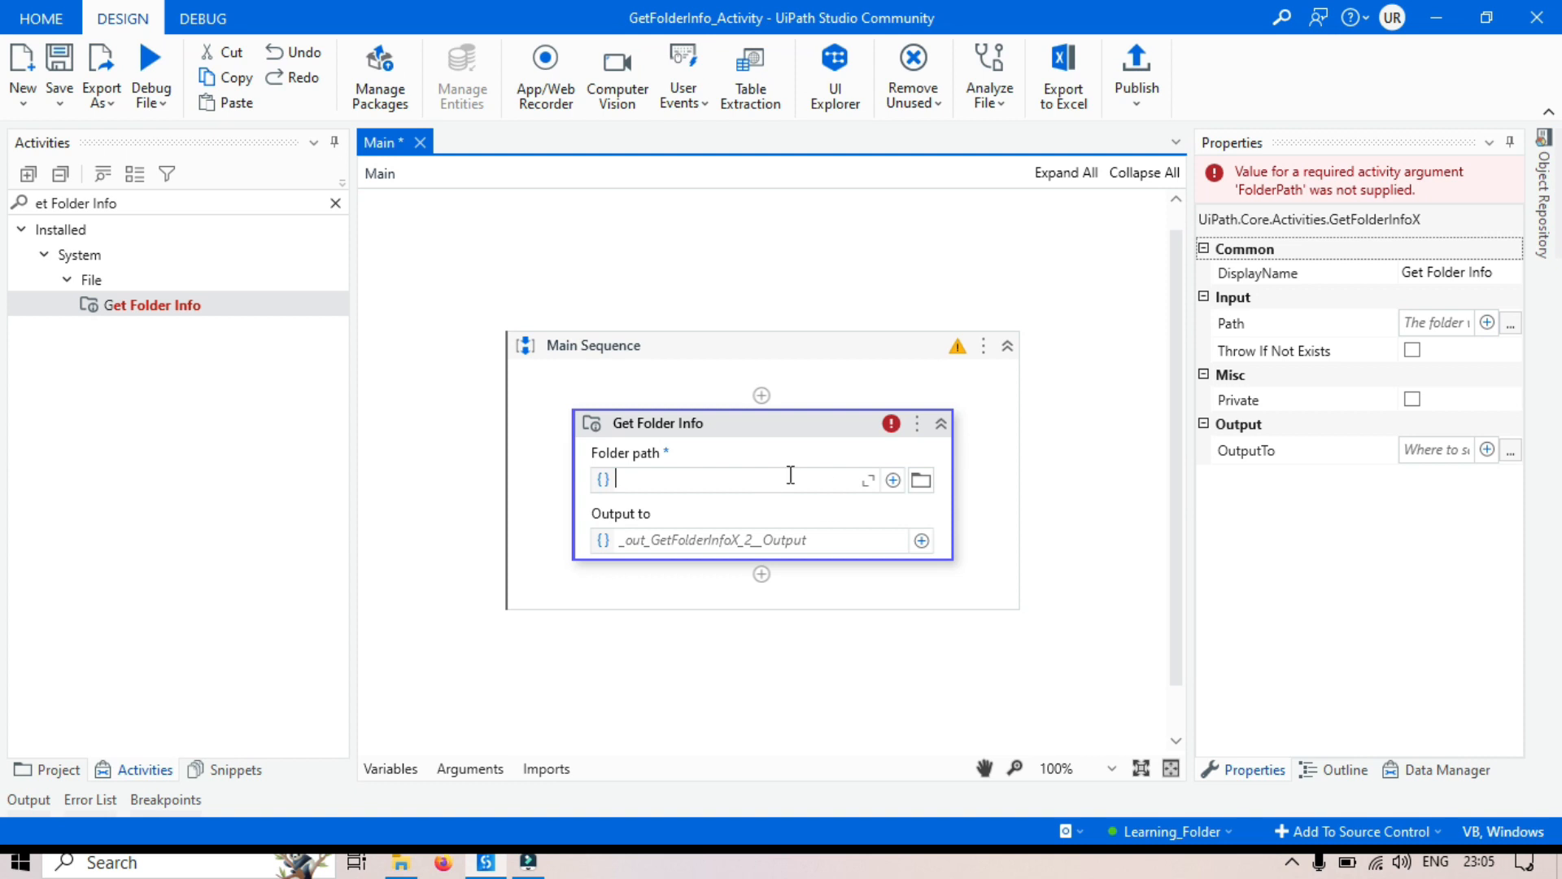
click(919, 479)
text(F)
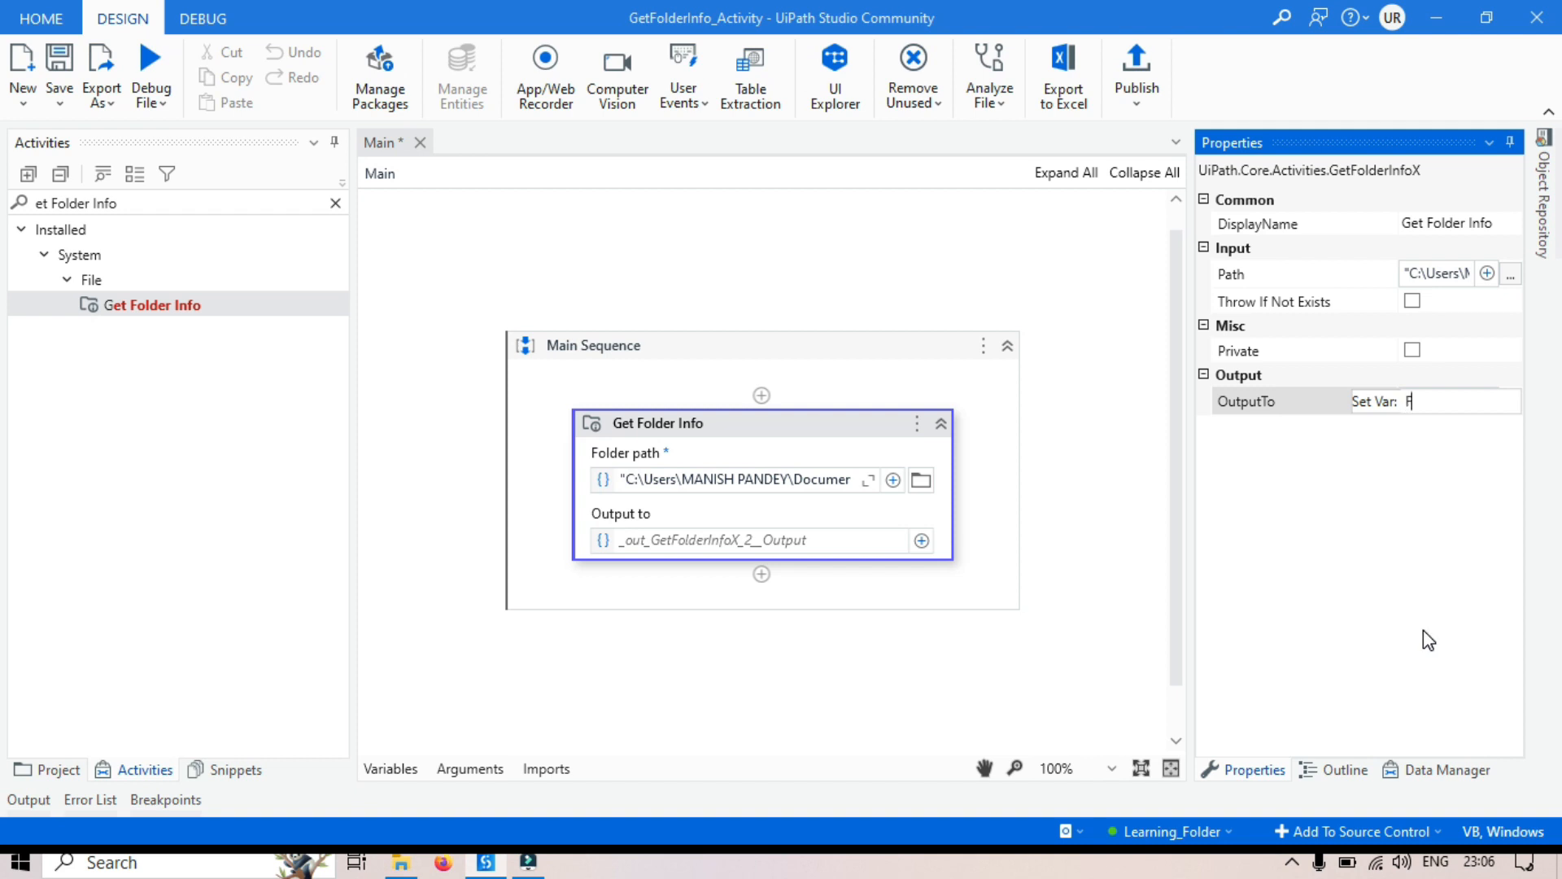
Type FolderInfo in OutputTo and create it as a DirectoryInfo variable.
text(olderInfo)
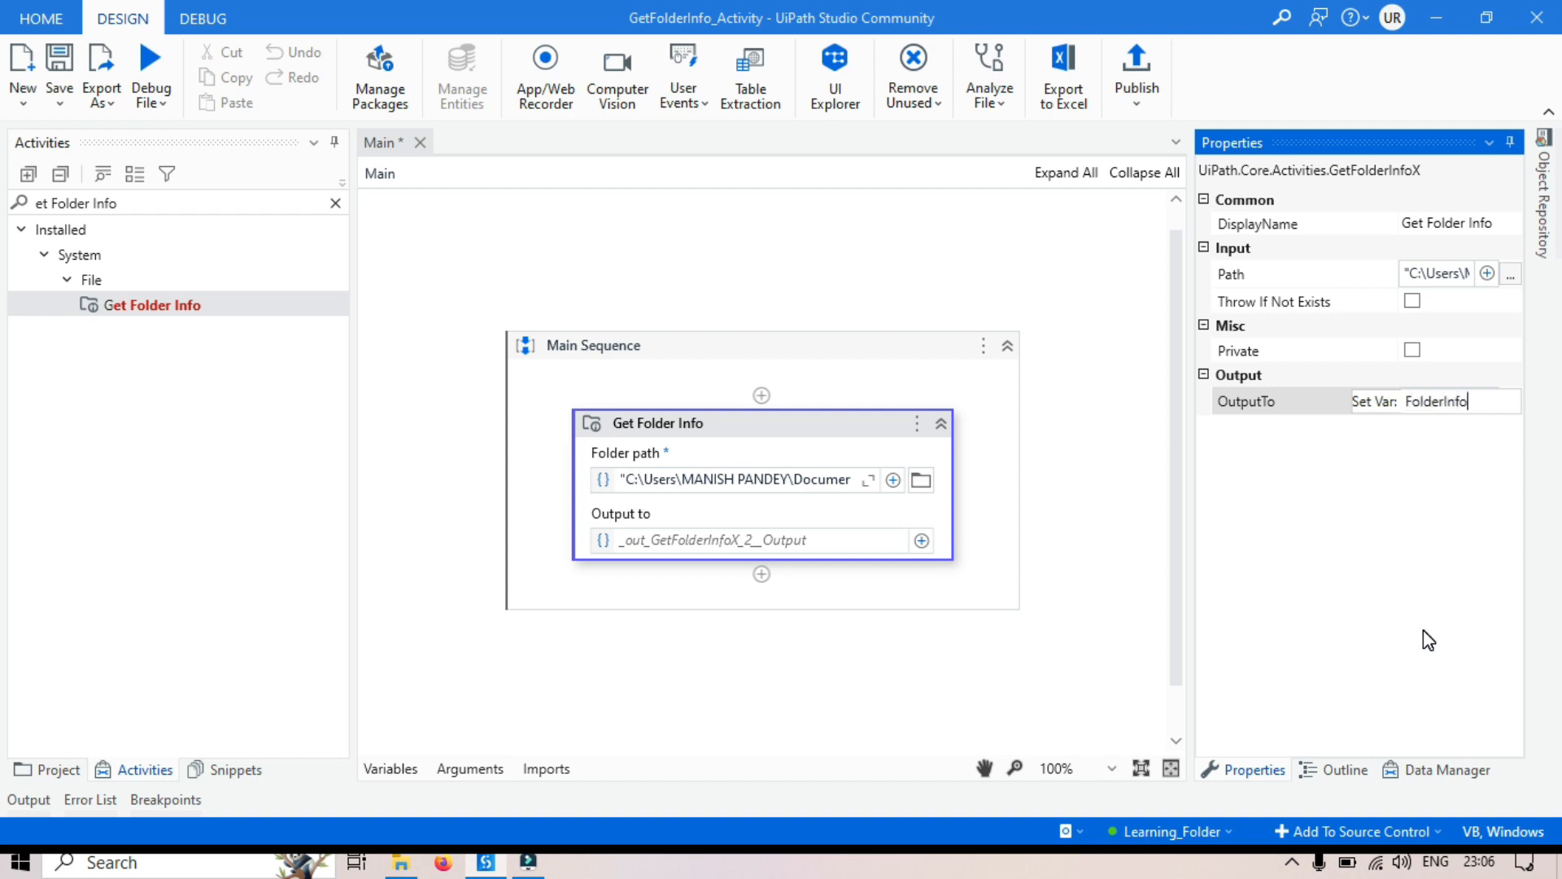
click(390, 768)
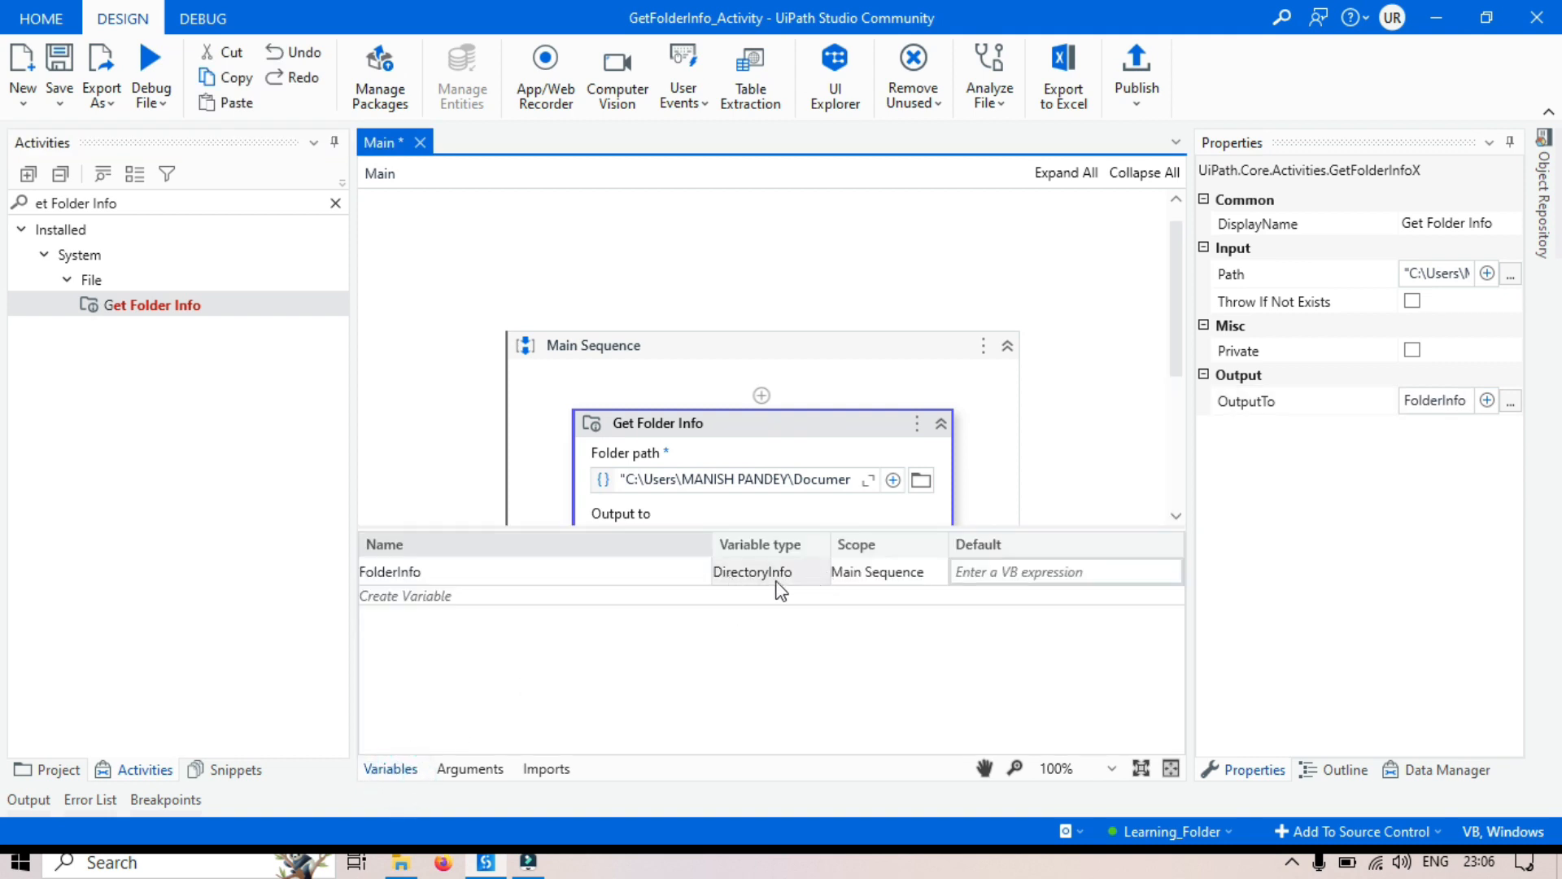
mouse_move(787, 584)
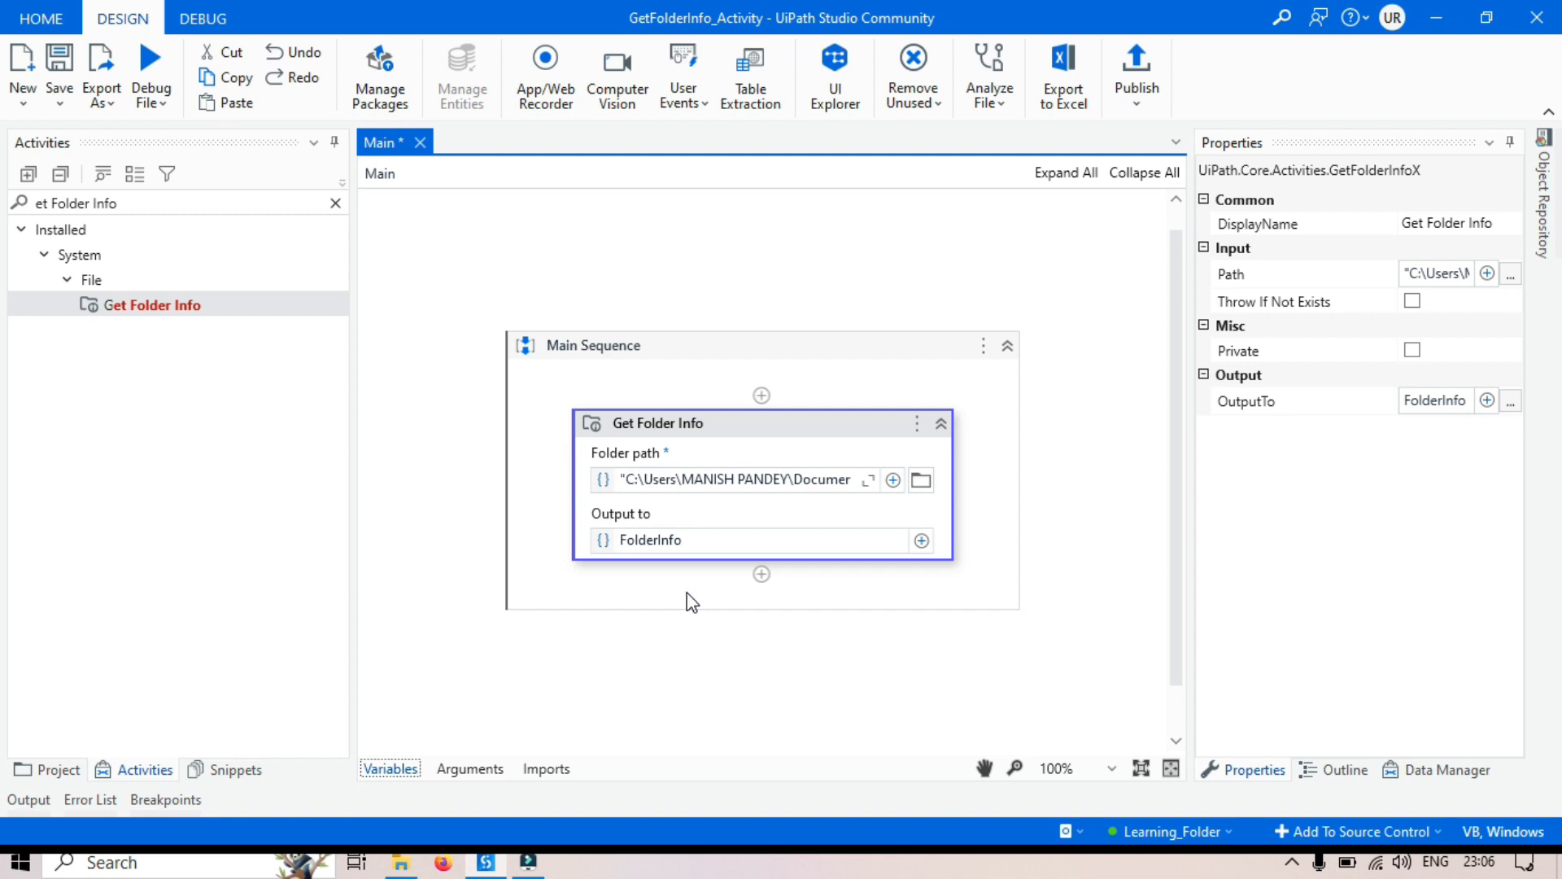
mouse_move(384, 207)
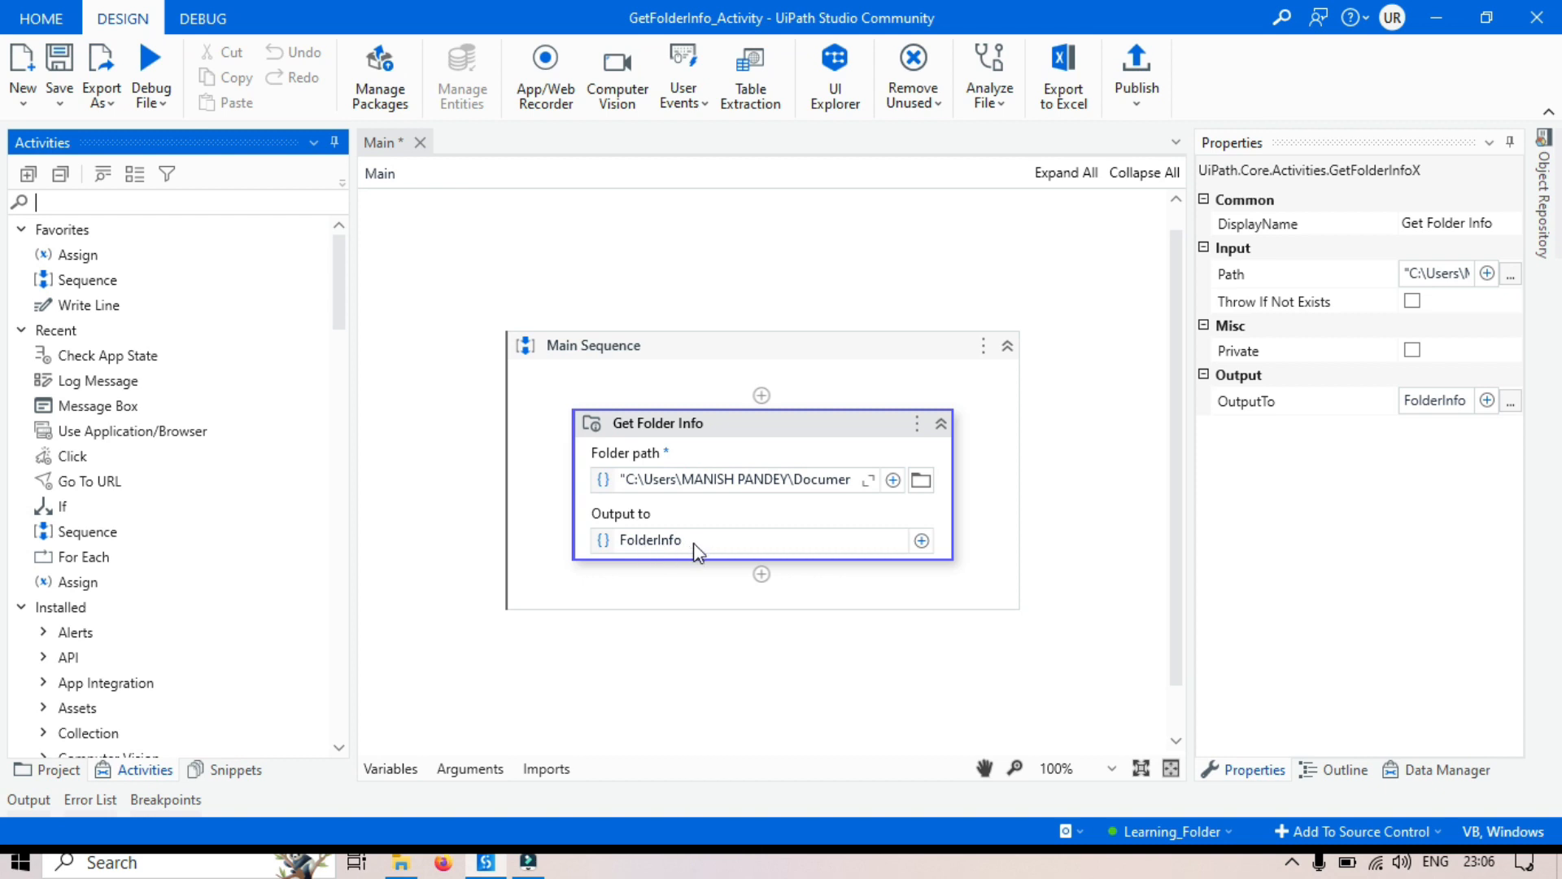
mouse_move(668, 539)
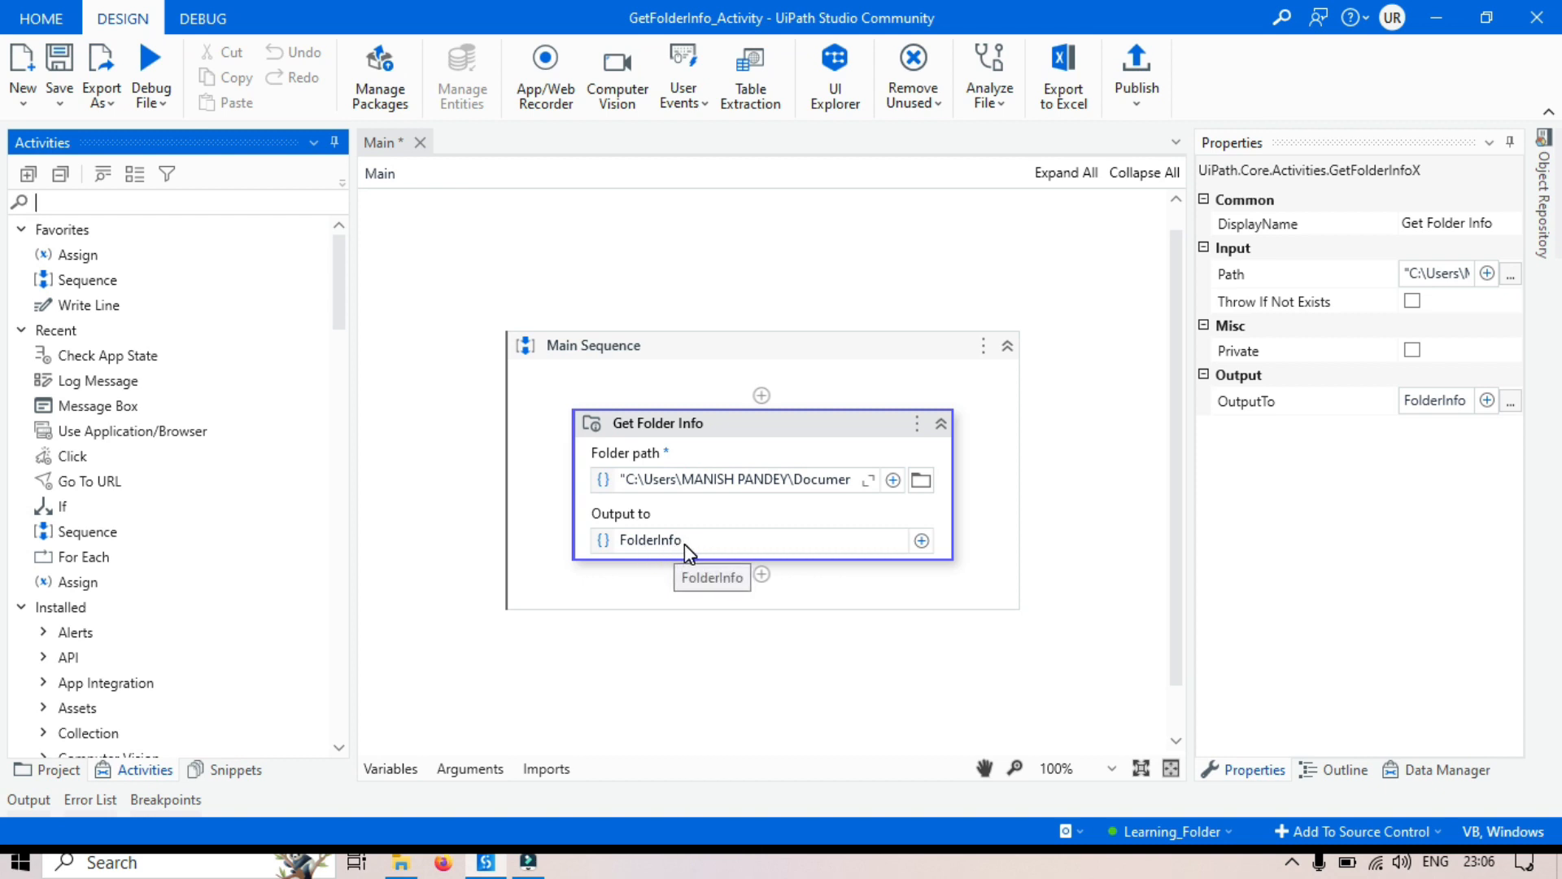
mouse_move(107, 322)
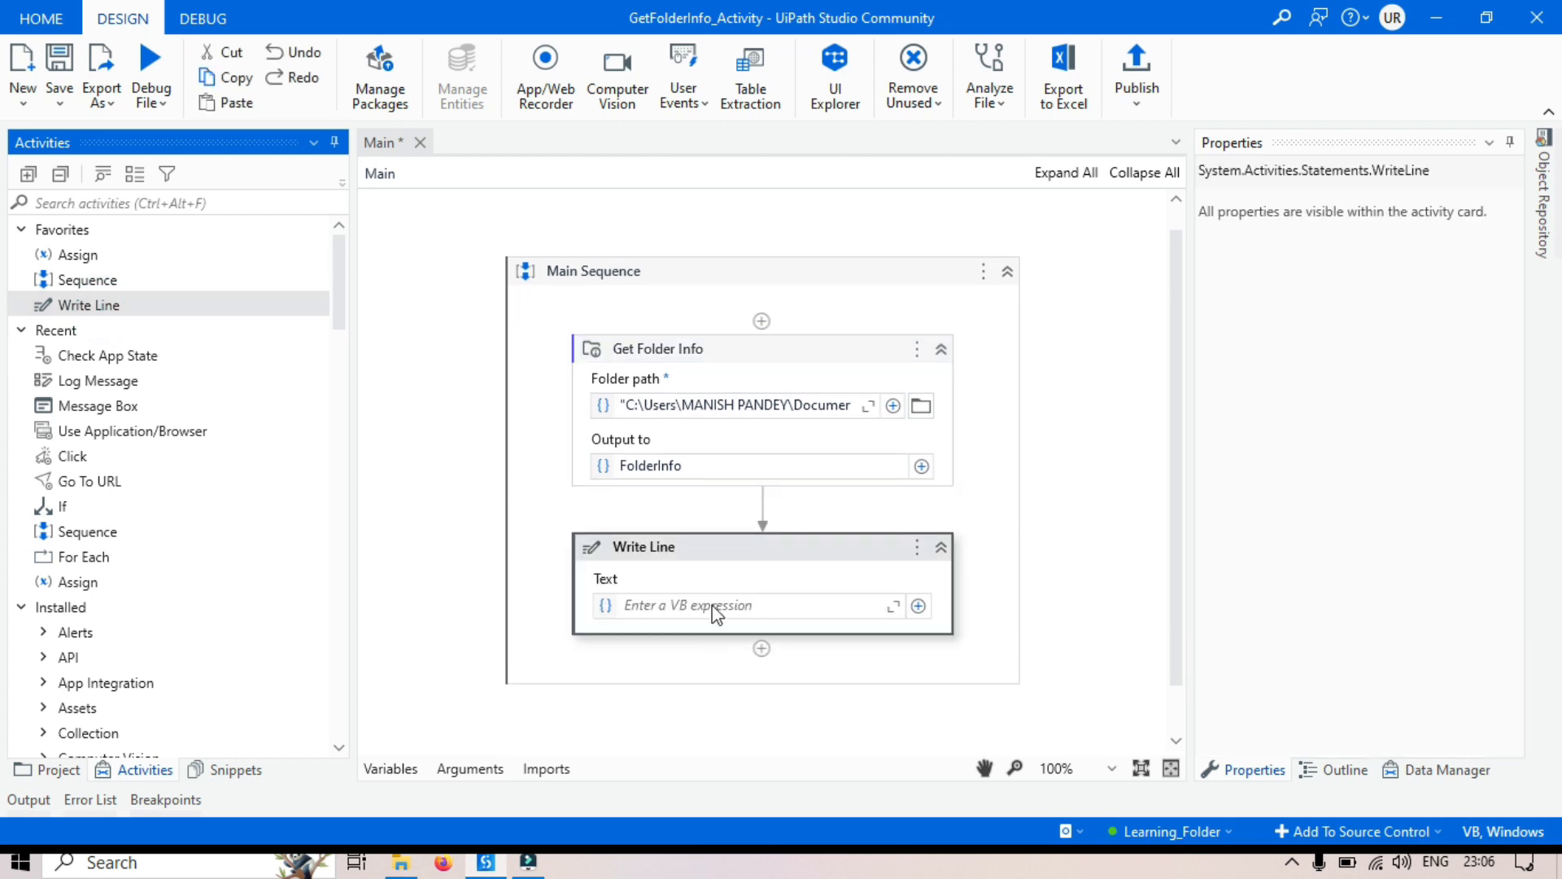
Enter FolderInfo.ToString as the Write Line text.
text(FolderInfo)
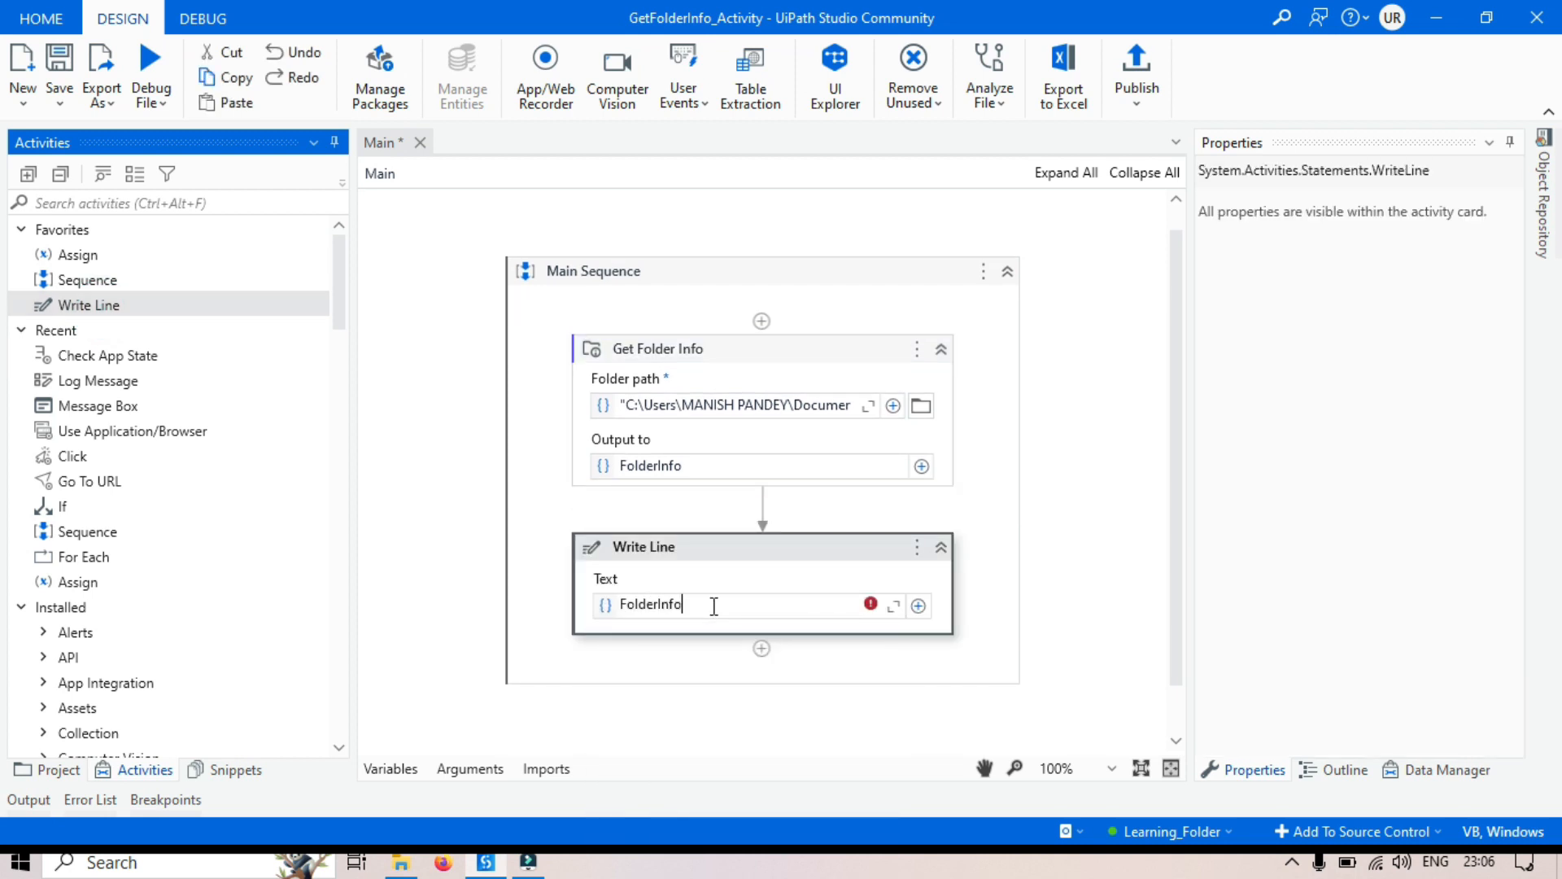
text(.ToString)
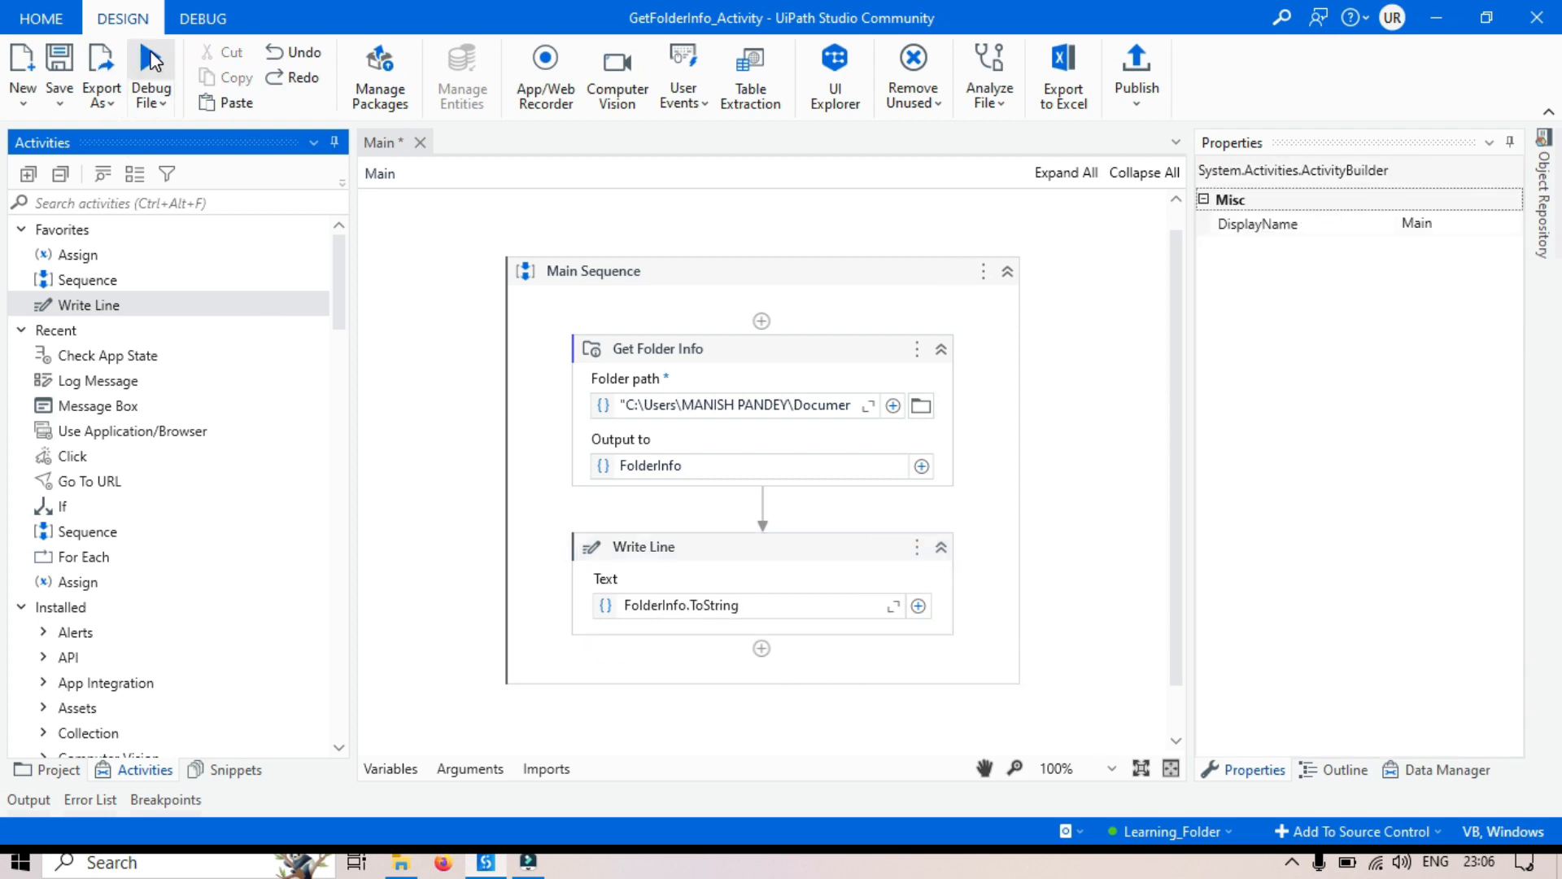
Debug Main and view the Output log with the folder path and execution ended.
click(151, 74)
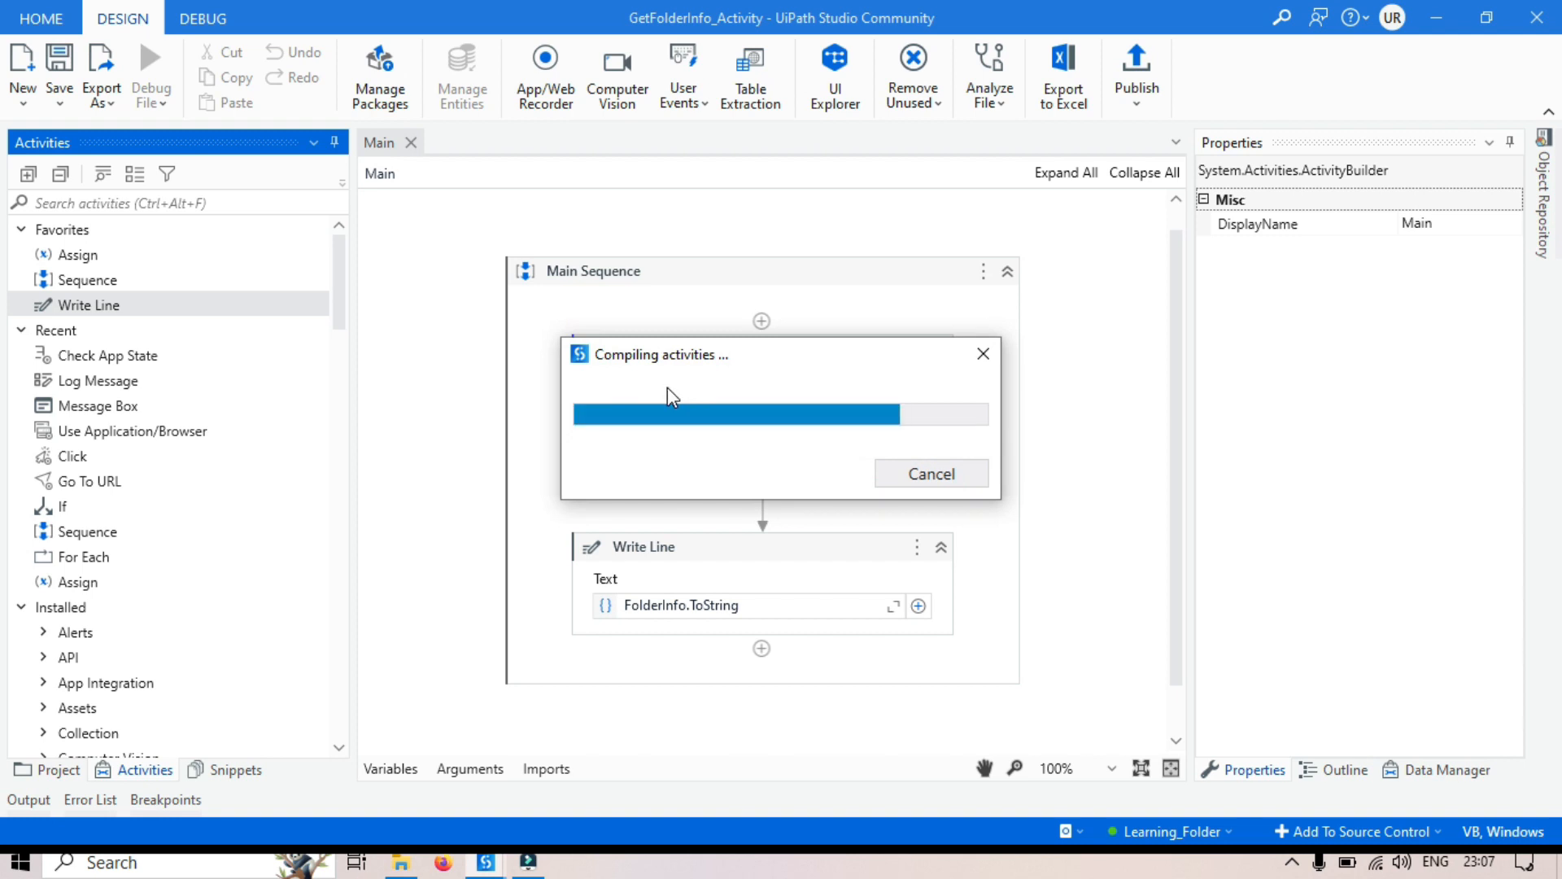
mouse_move(532, 758)
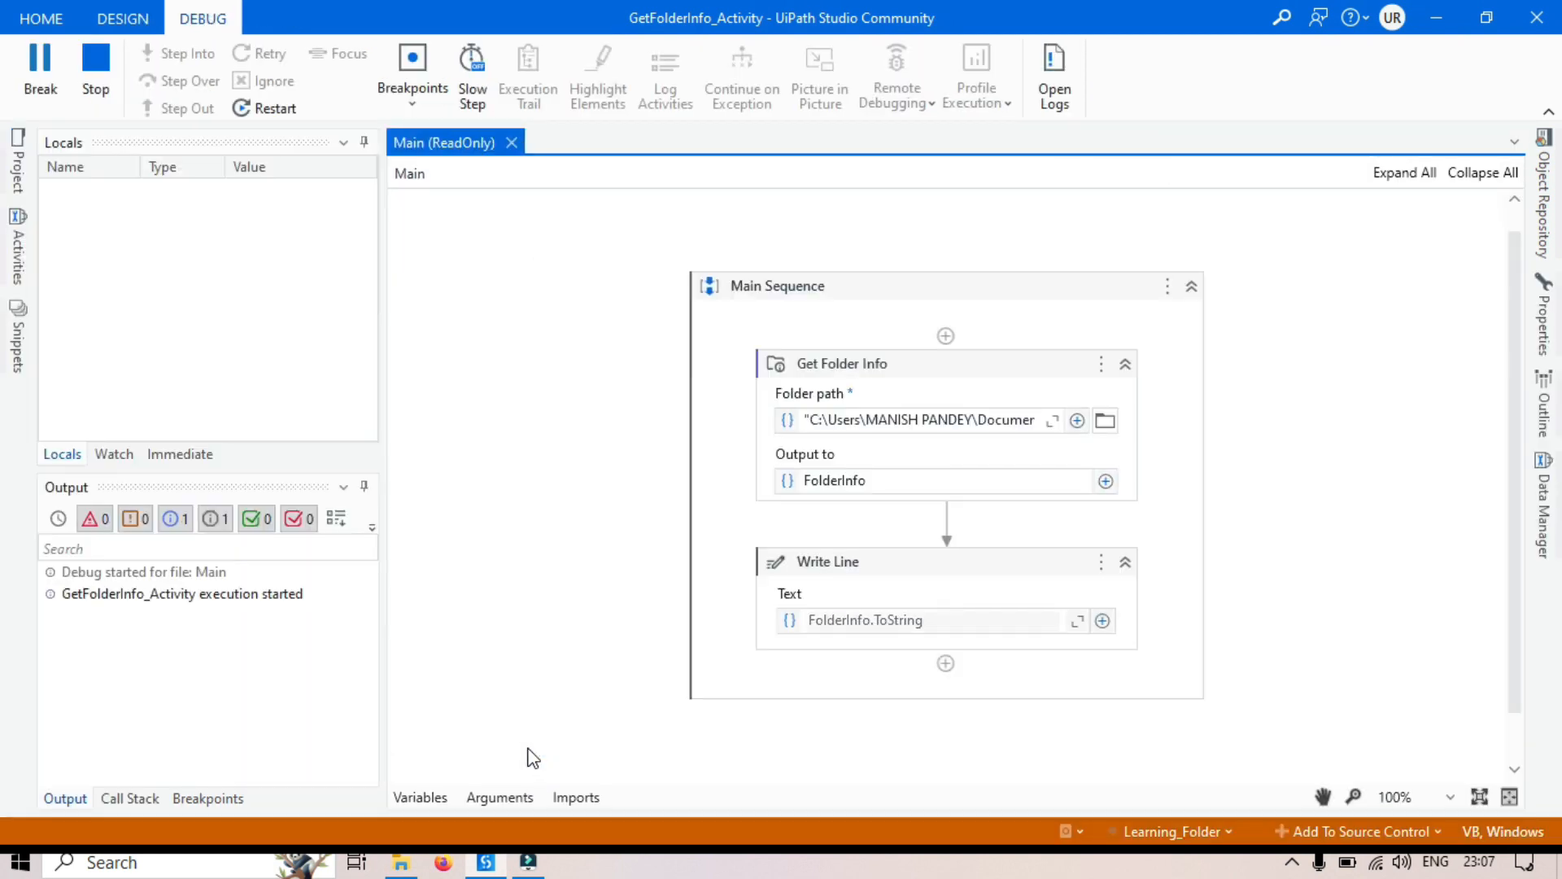
click(121, 18)
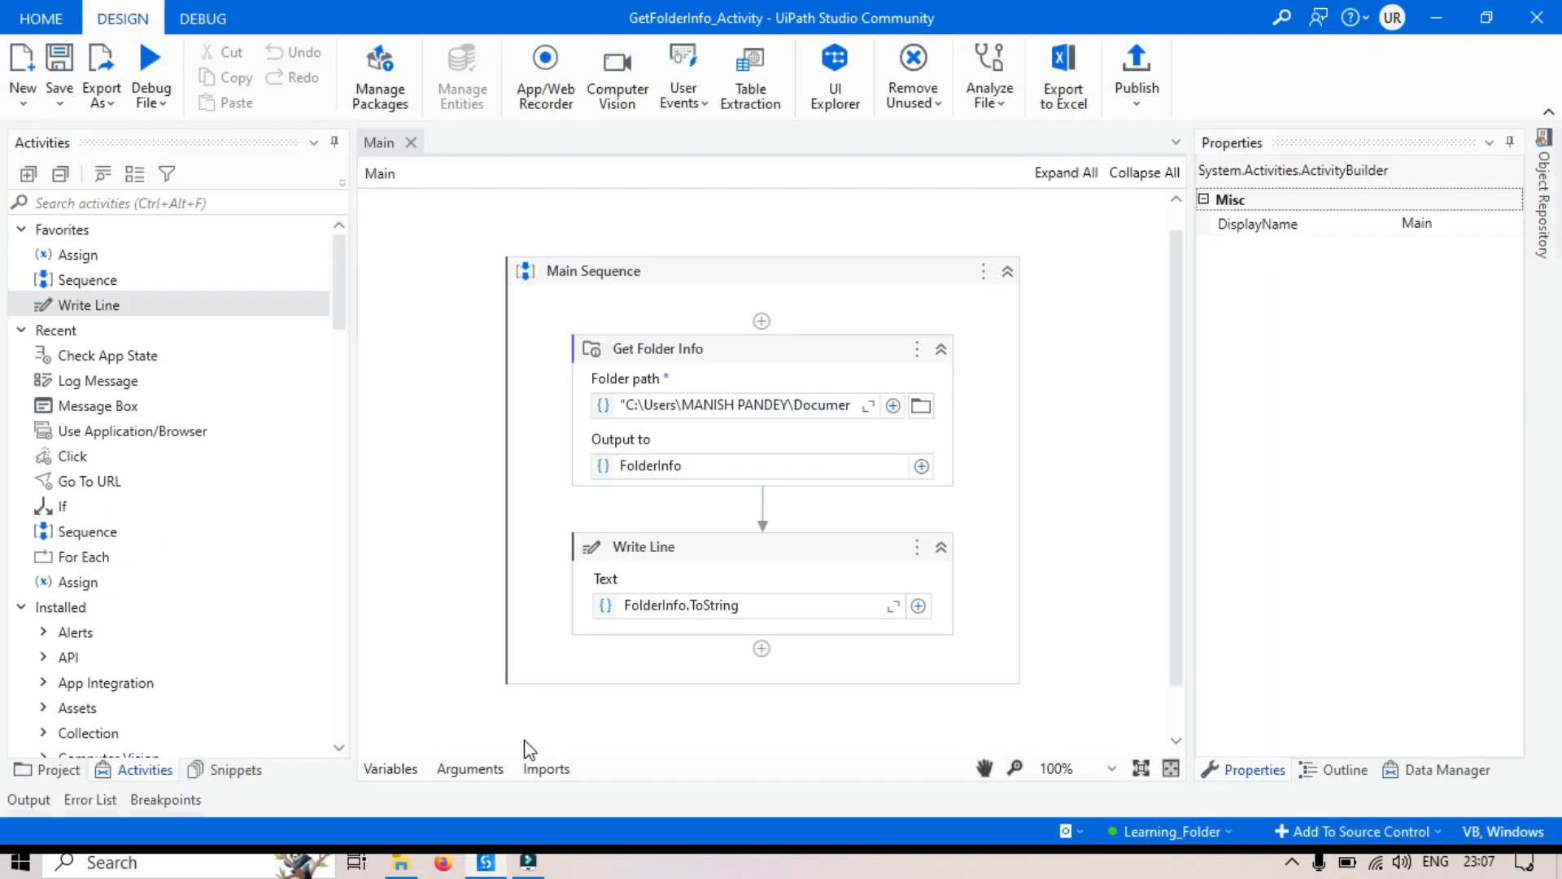
click(149, 65)
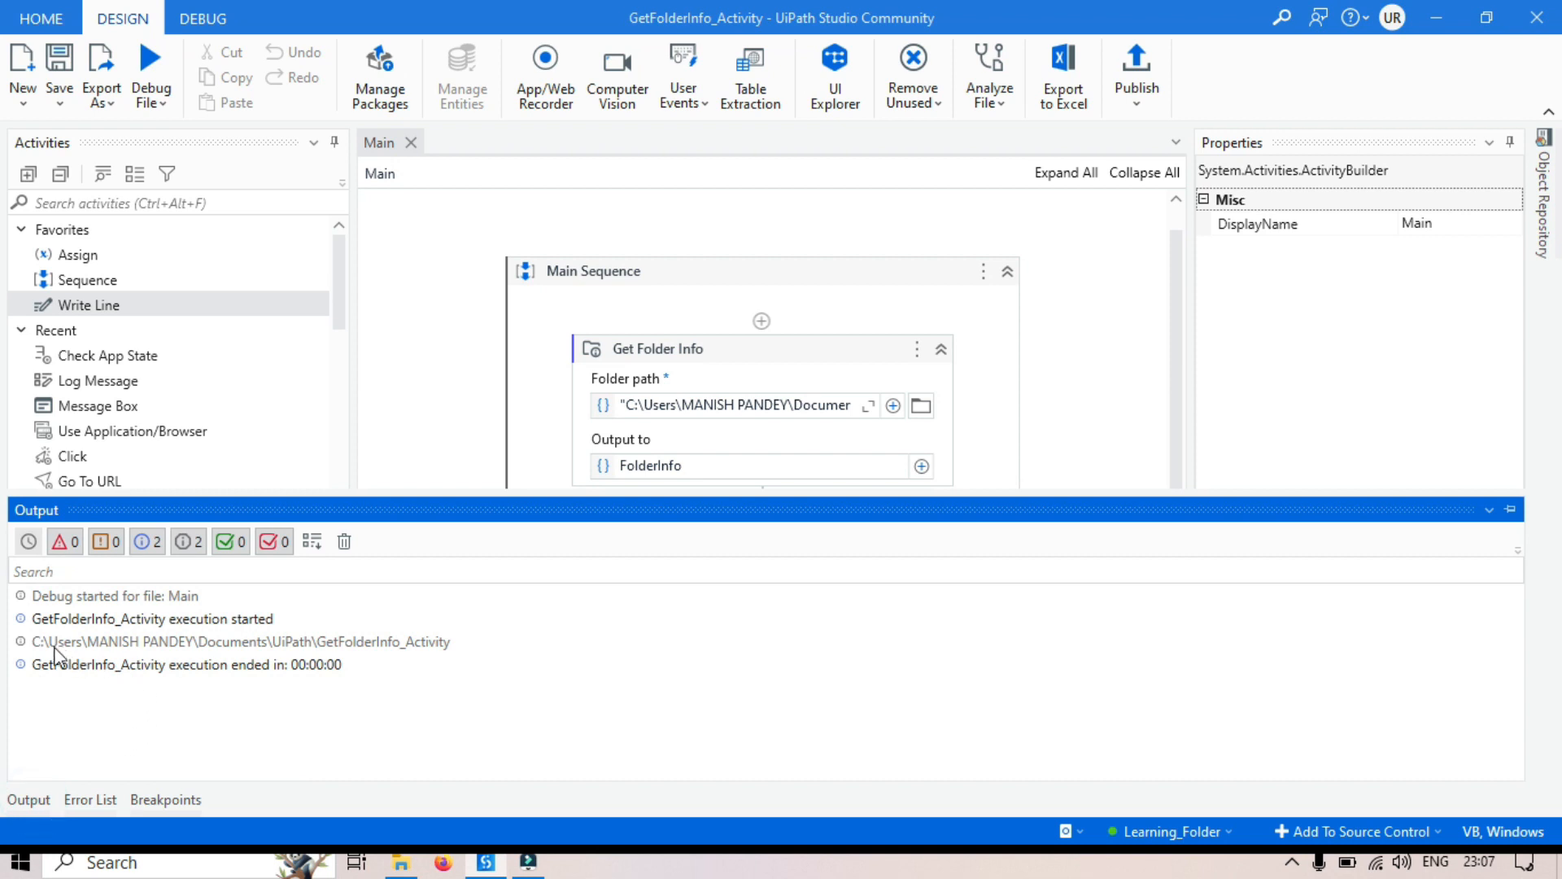
mouse_move(475, 671)
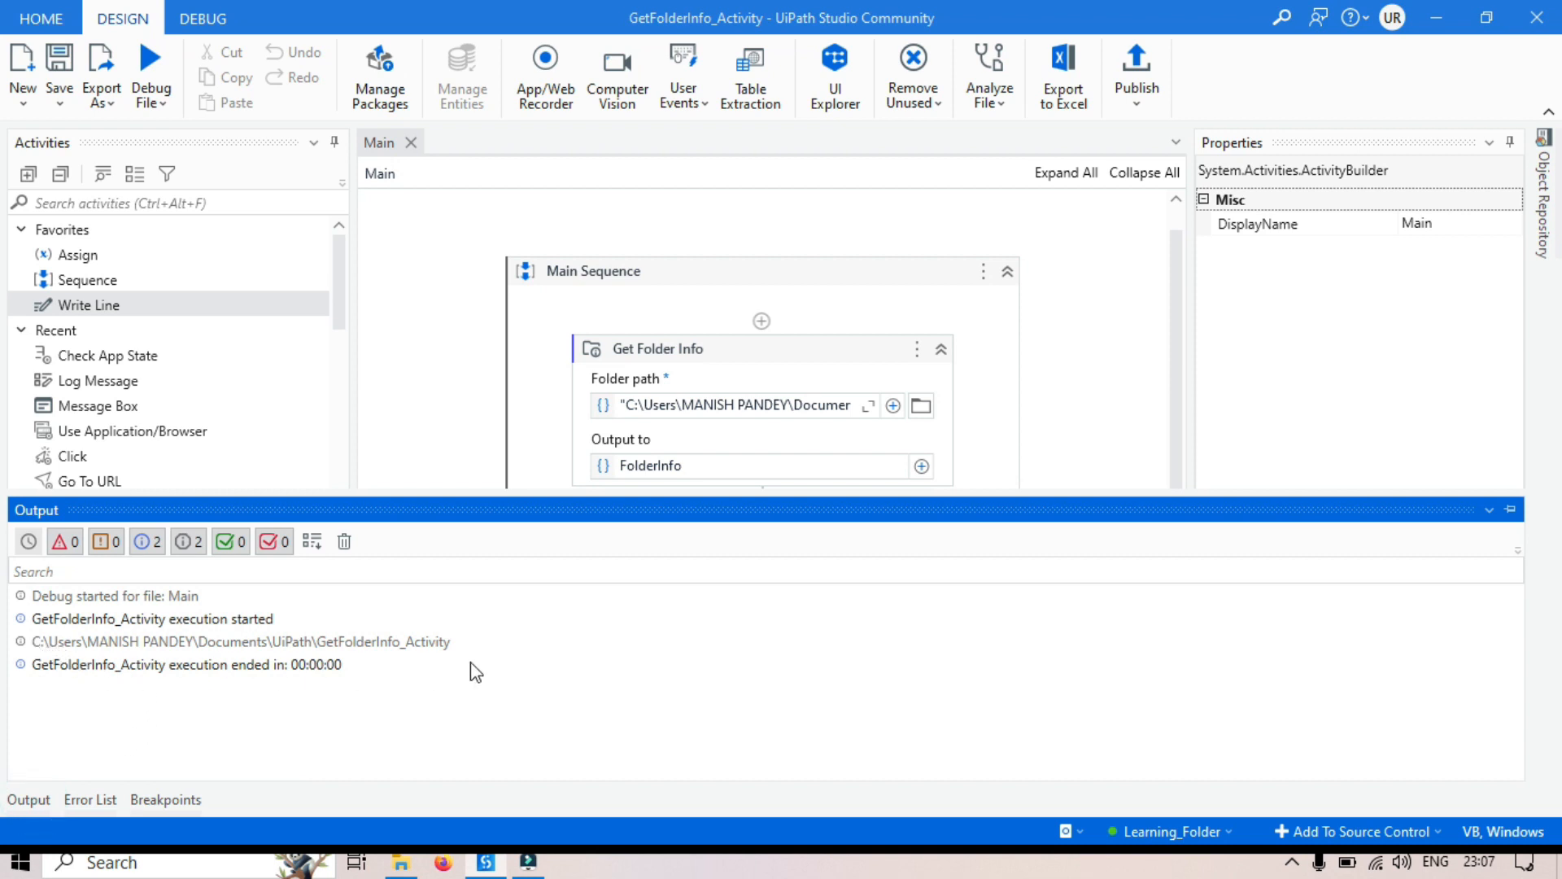
mouse_move(706, 405)
text(FolderInfo.T)
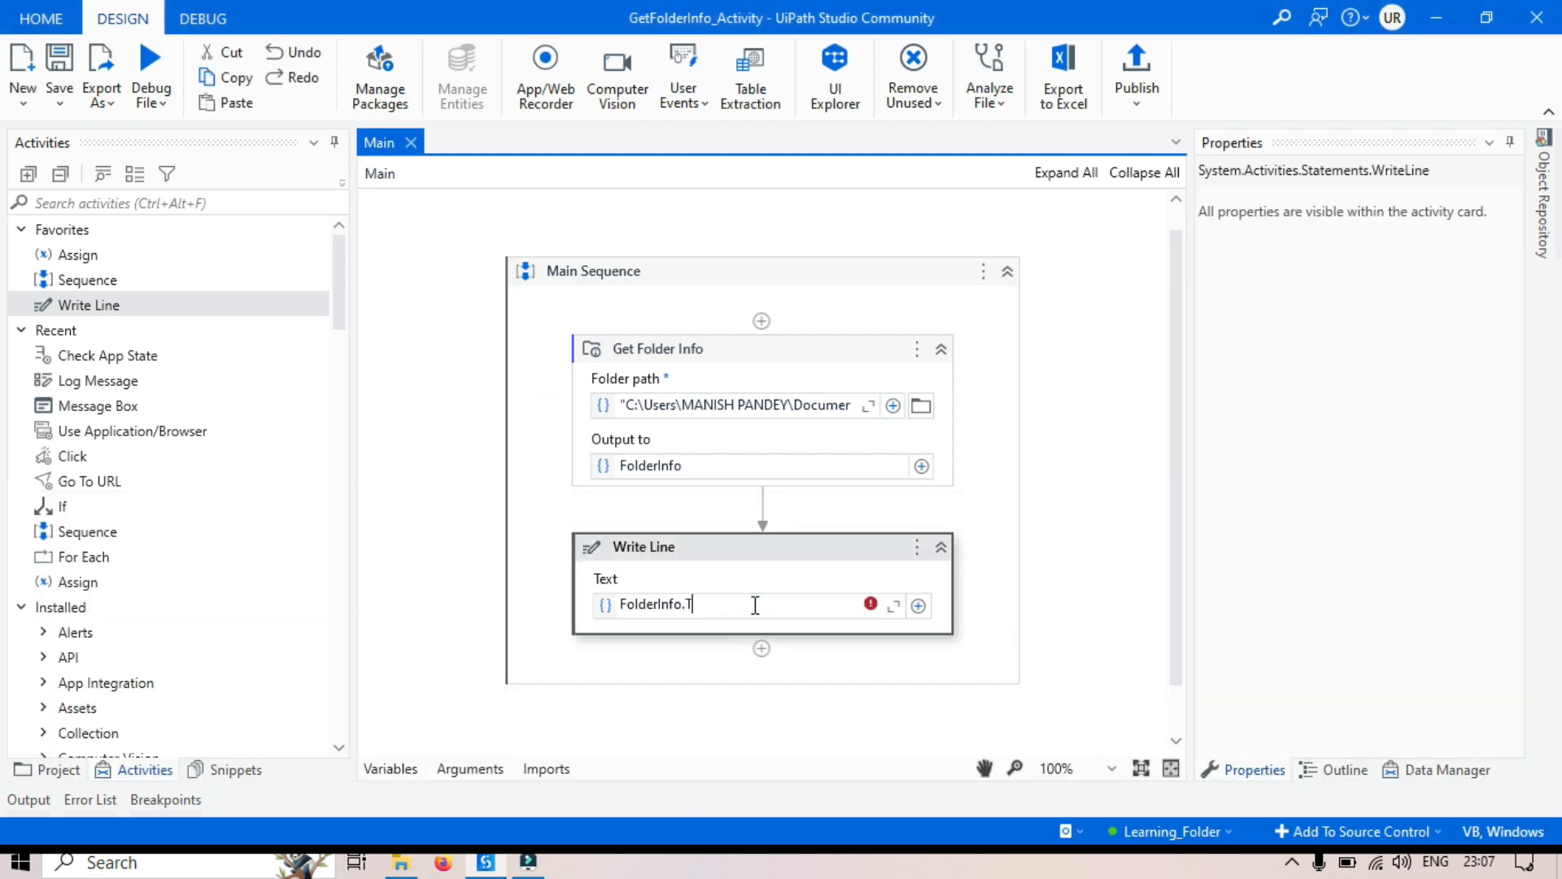
Replace ToString with 'FolderInfo.' and scroll the property list down to SizeInKB.
key(Backspace)
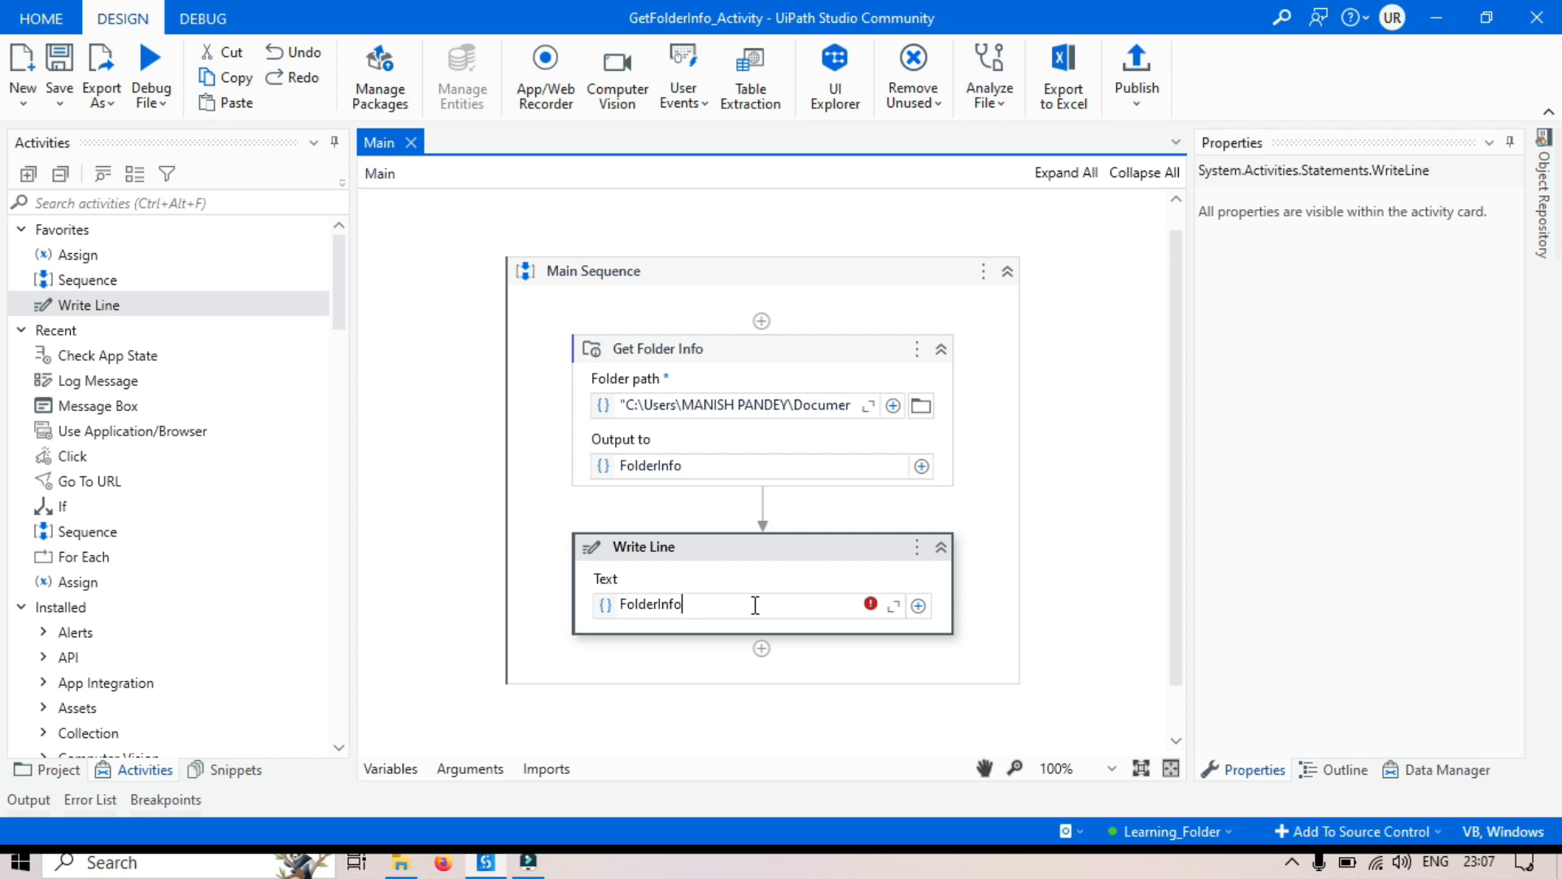
text(.)
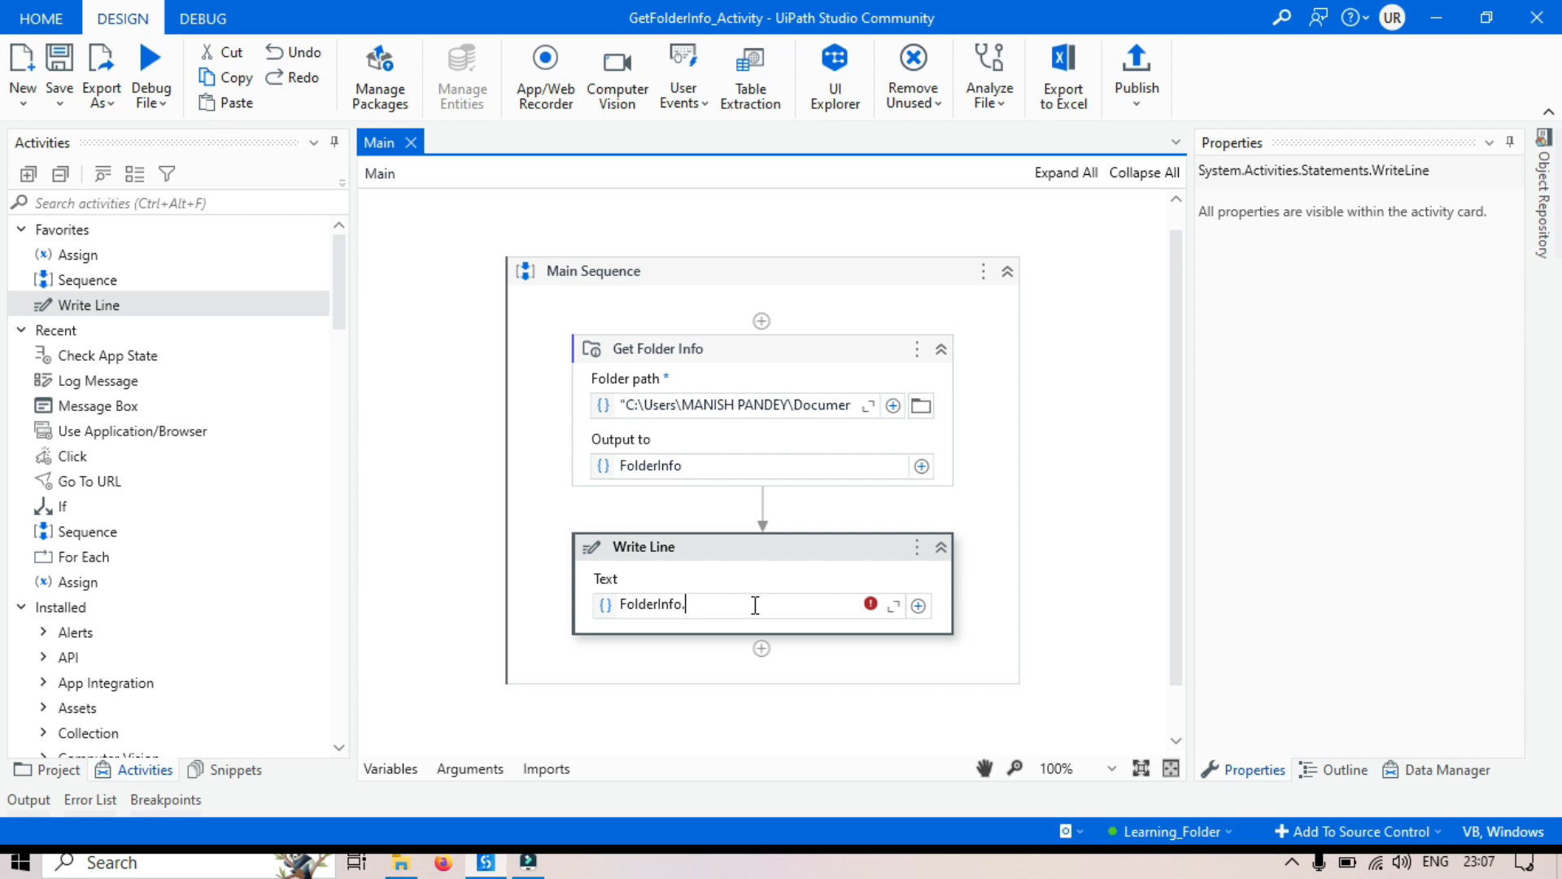
text(.)
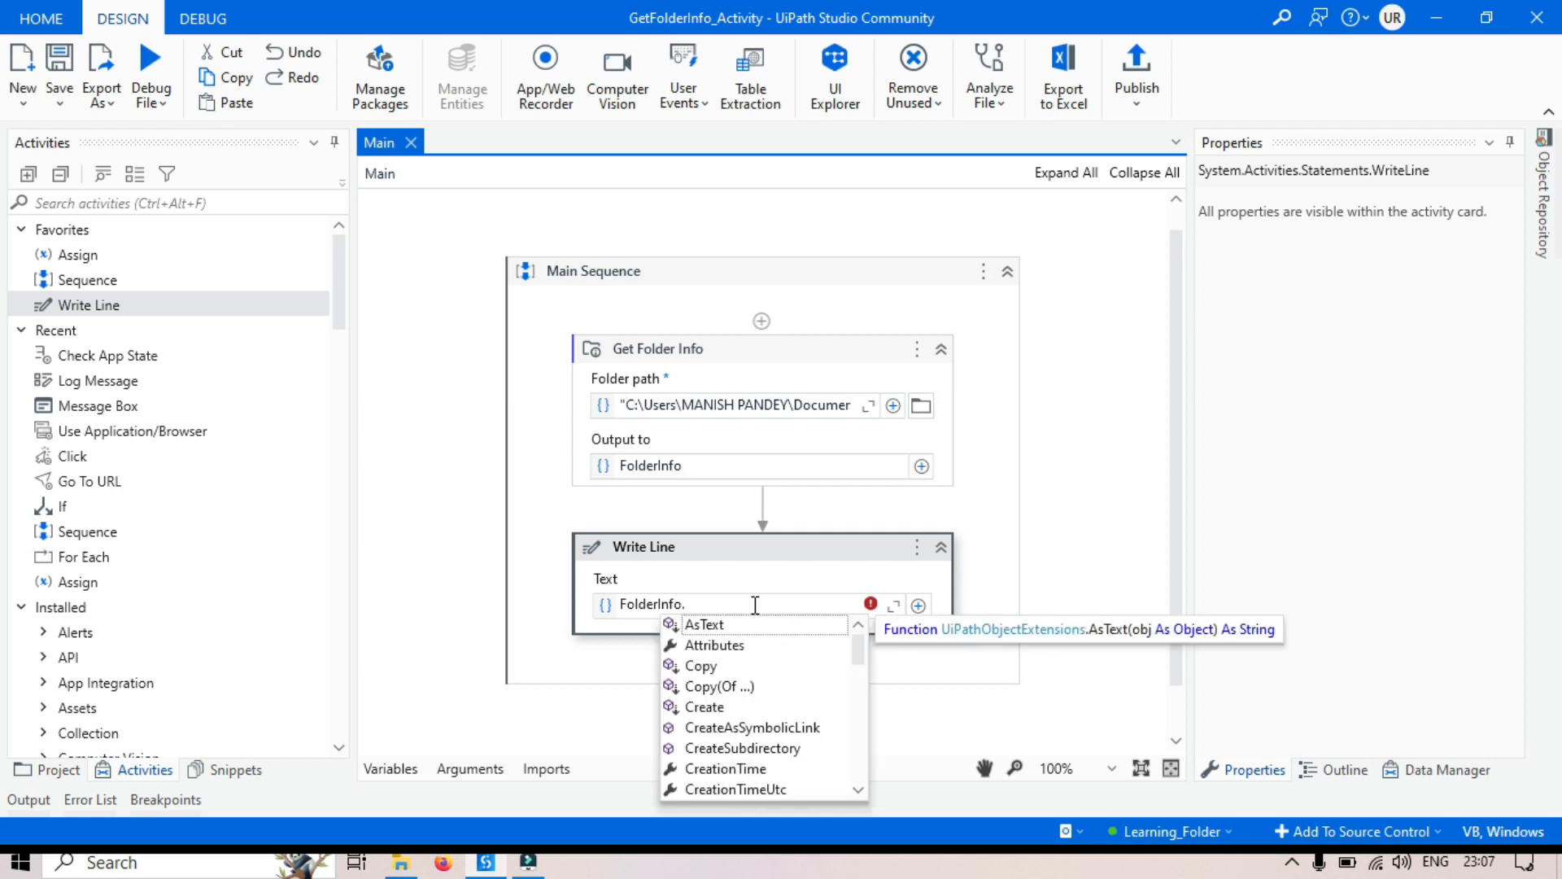
mouse_move(834, 664)
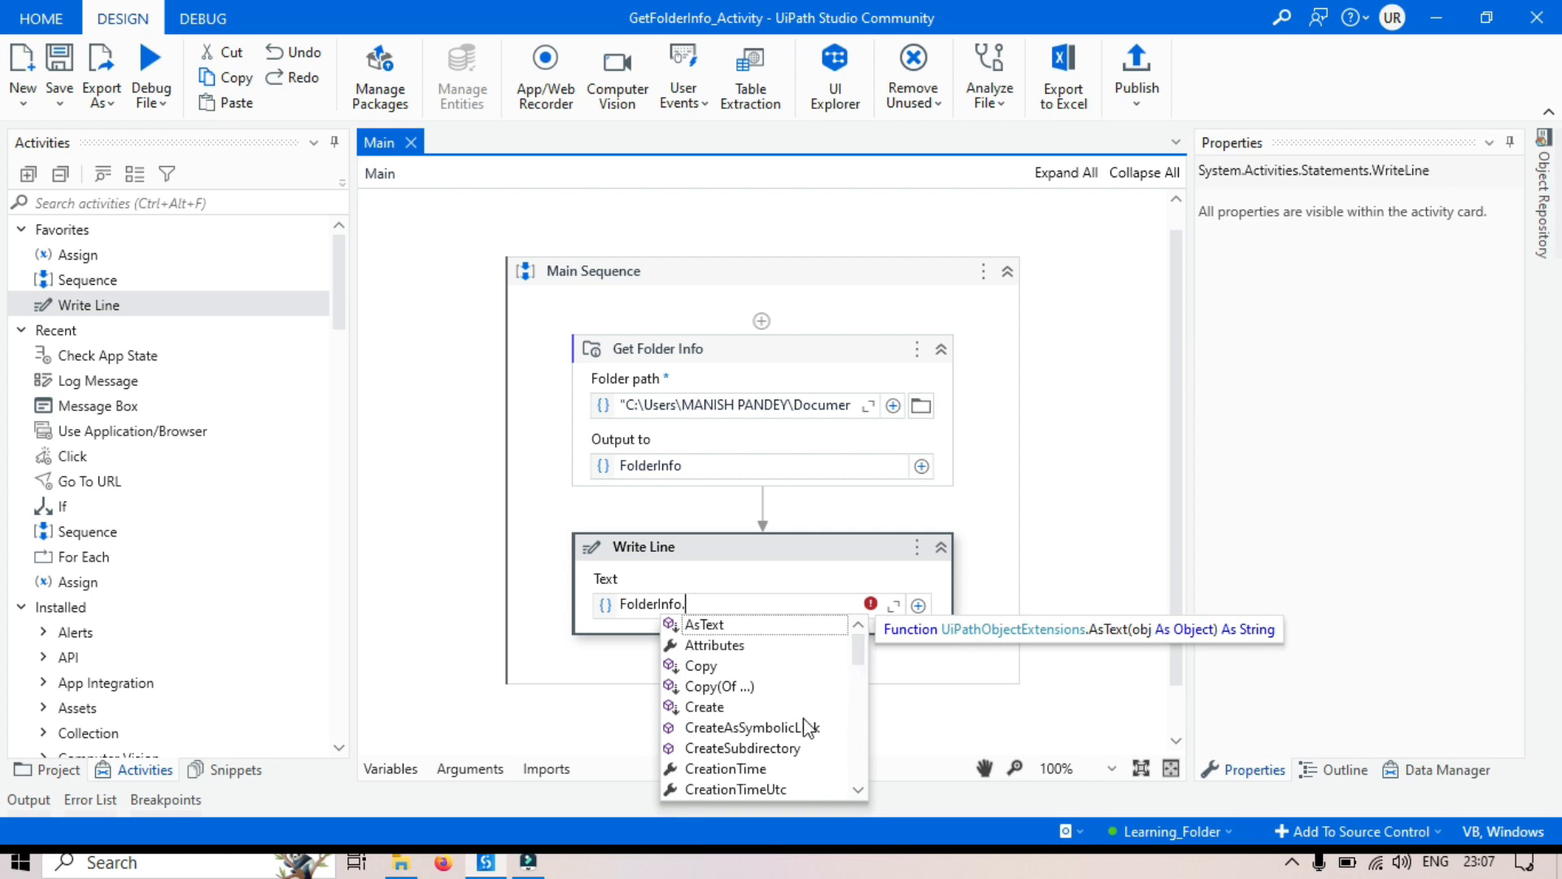
mouse_move(858, 667)
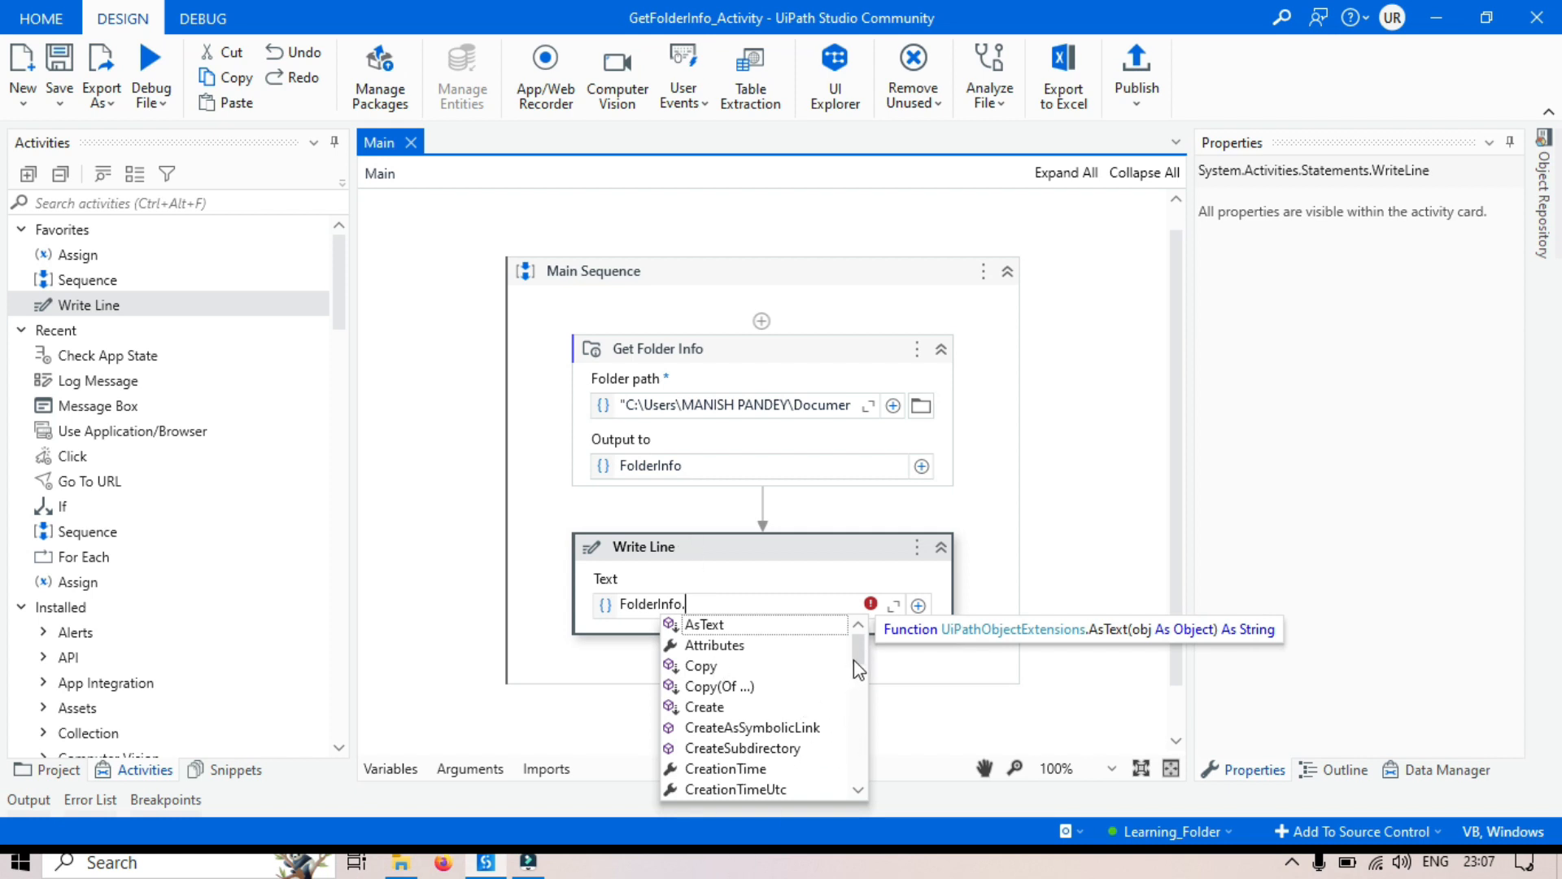
scroll(down, 3)
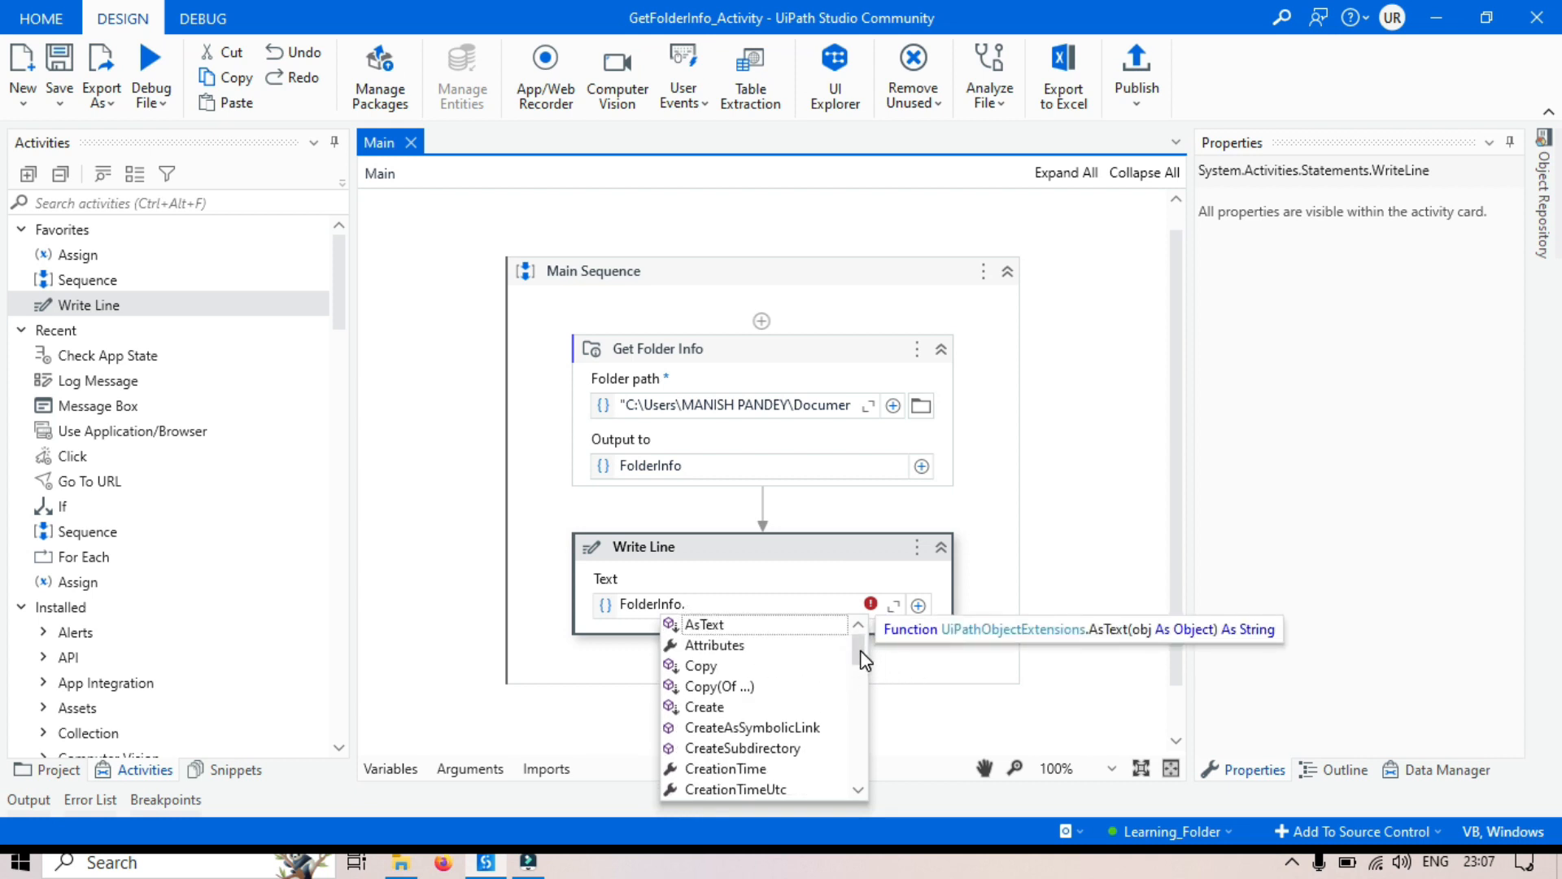
scroll(down, 3)
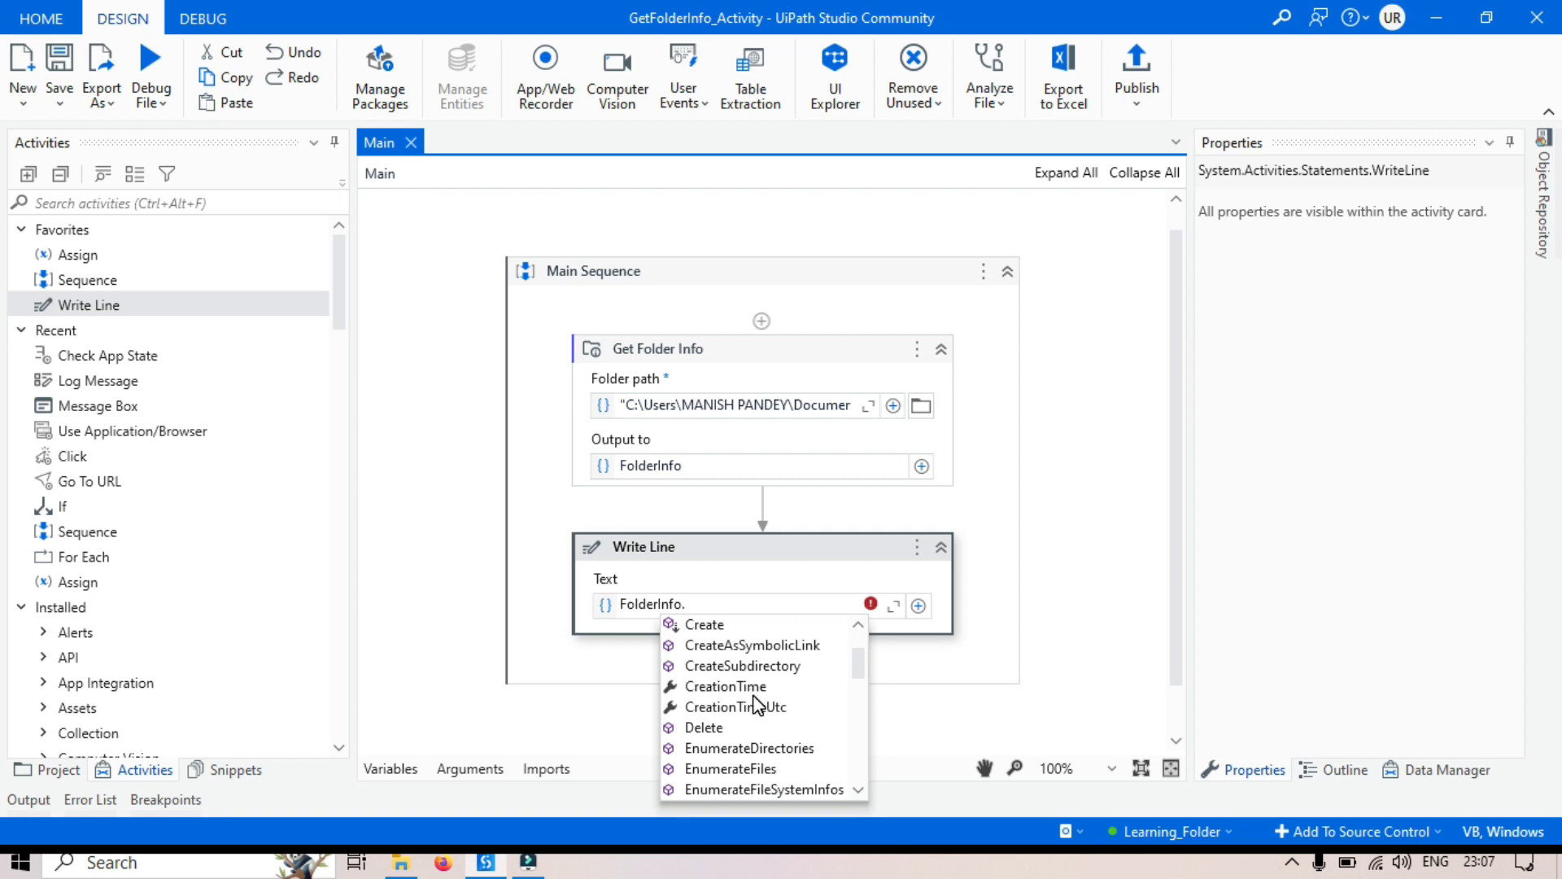
mouse_move(868, 697)
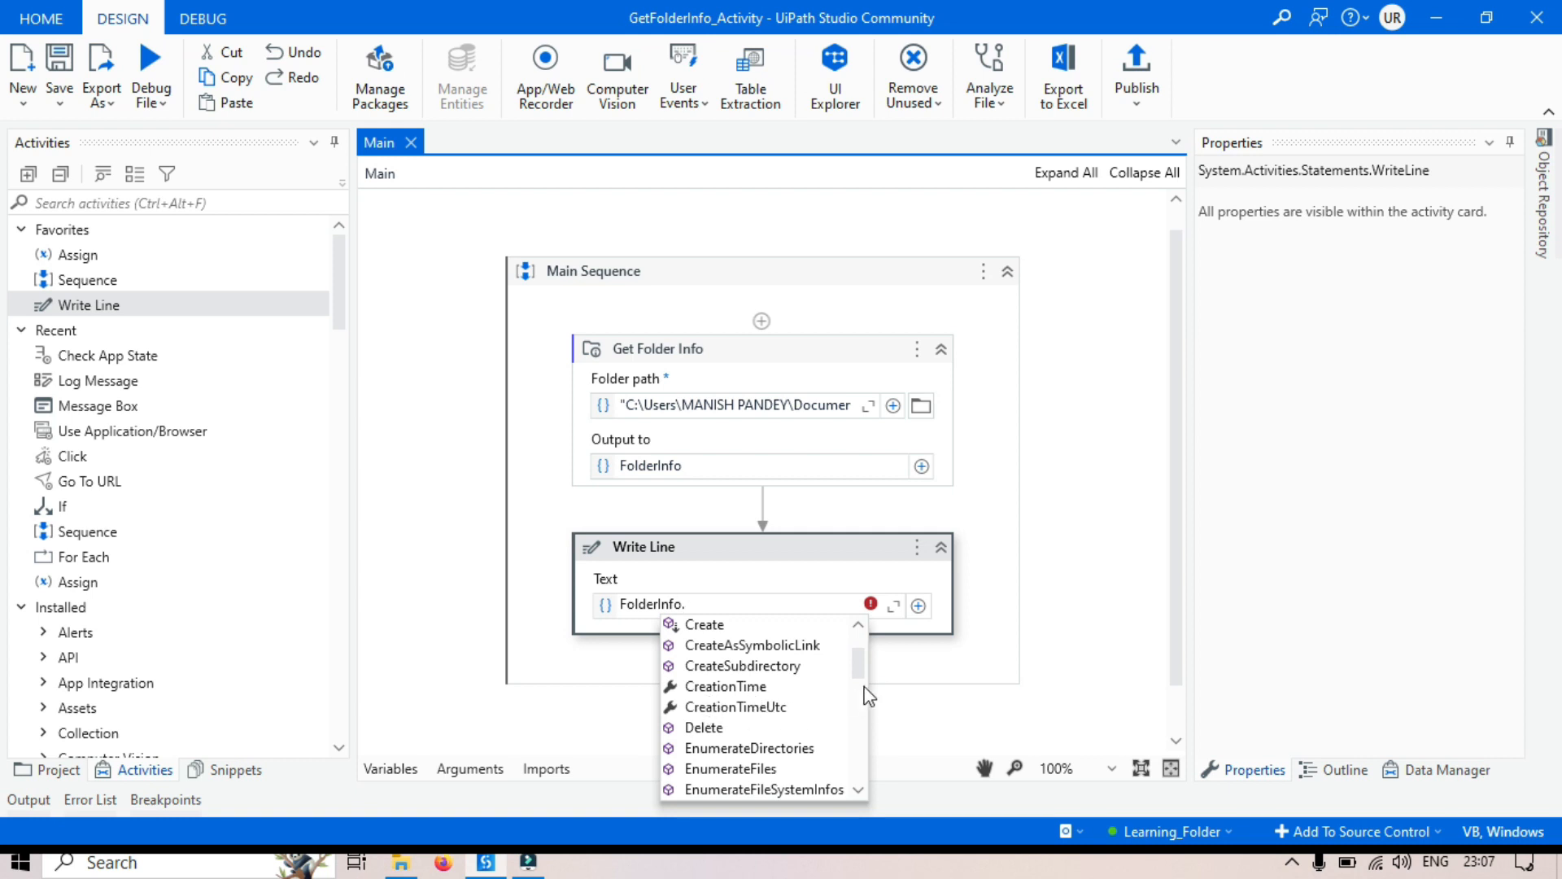
mouse_move(719, 428)
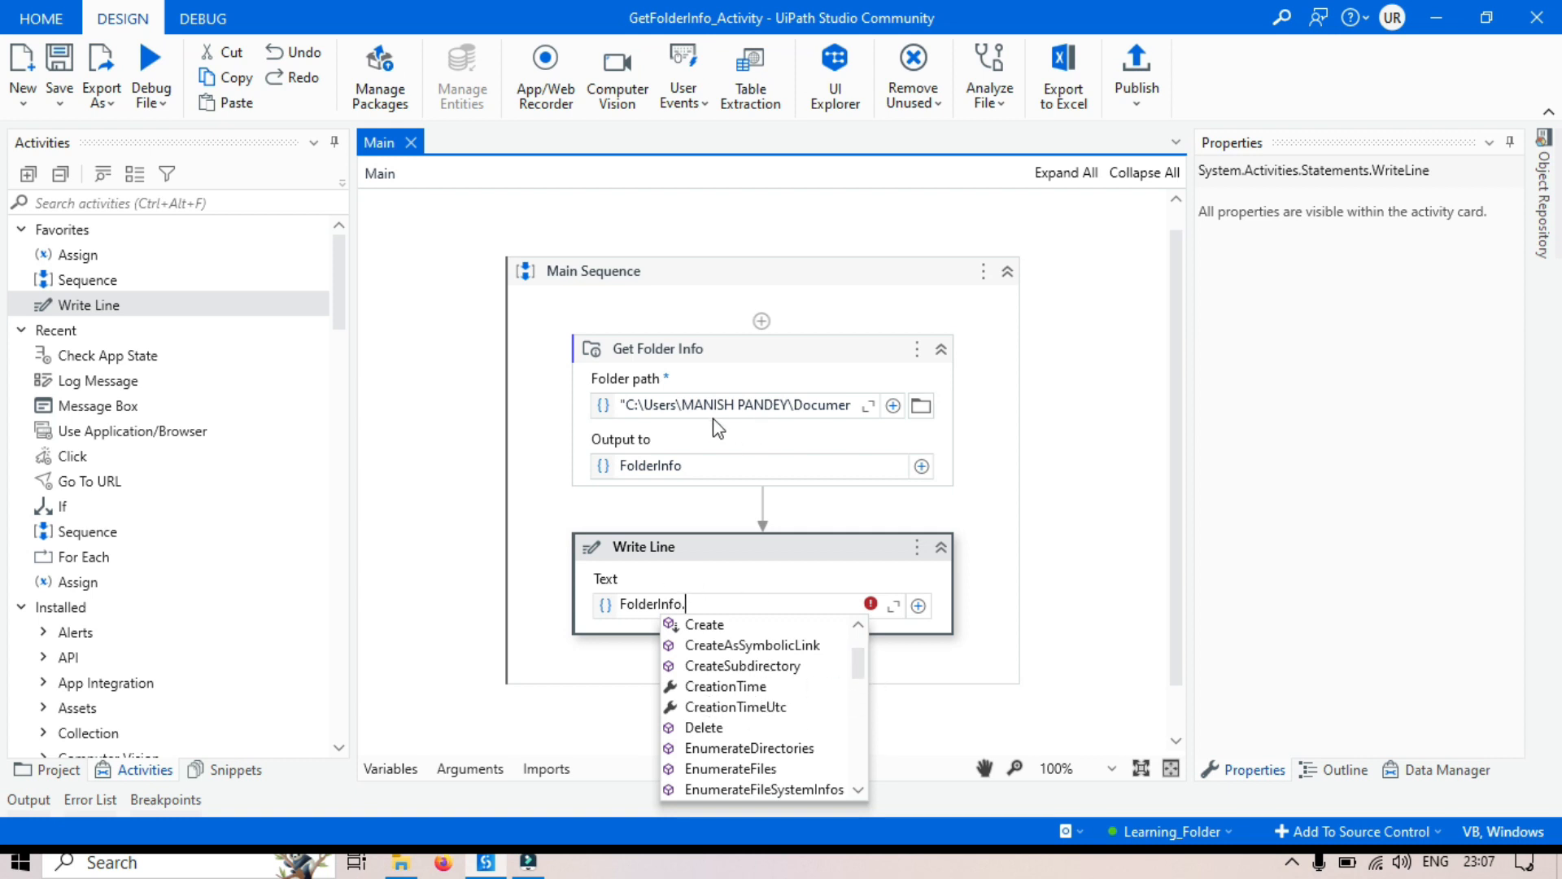
scroll(down, 3)
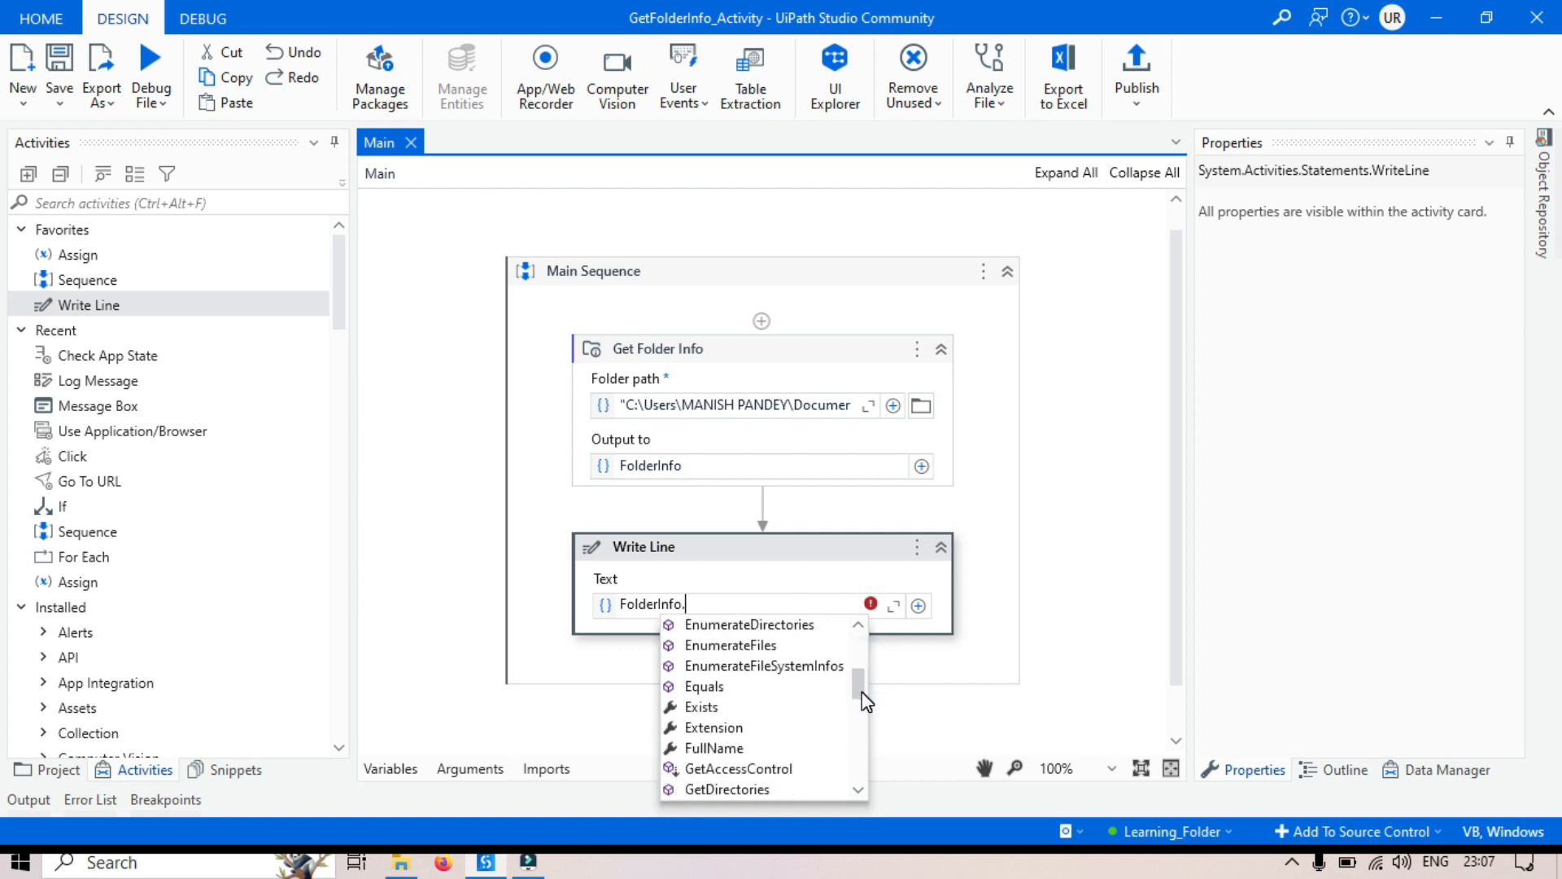
mouse_move(734, 575)
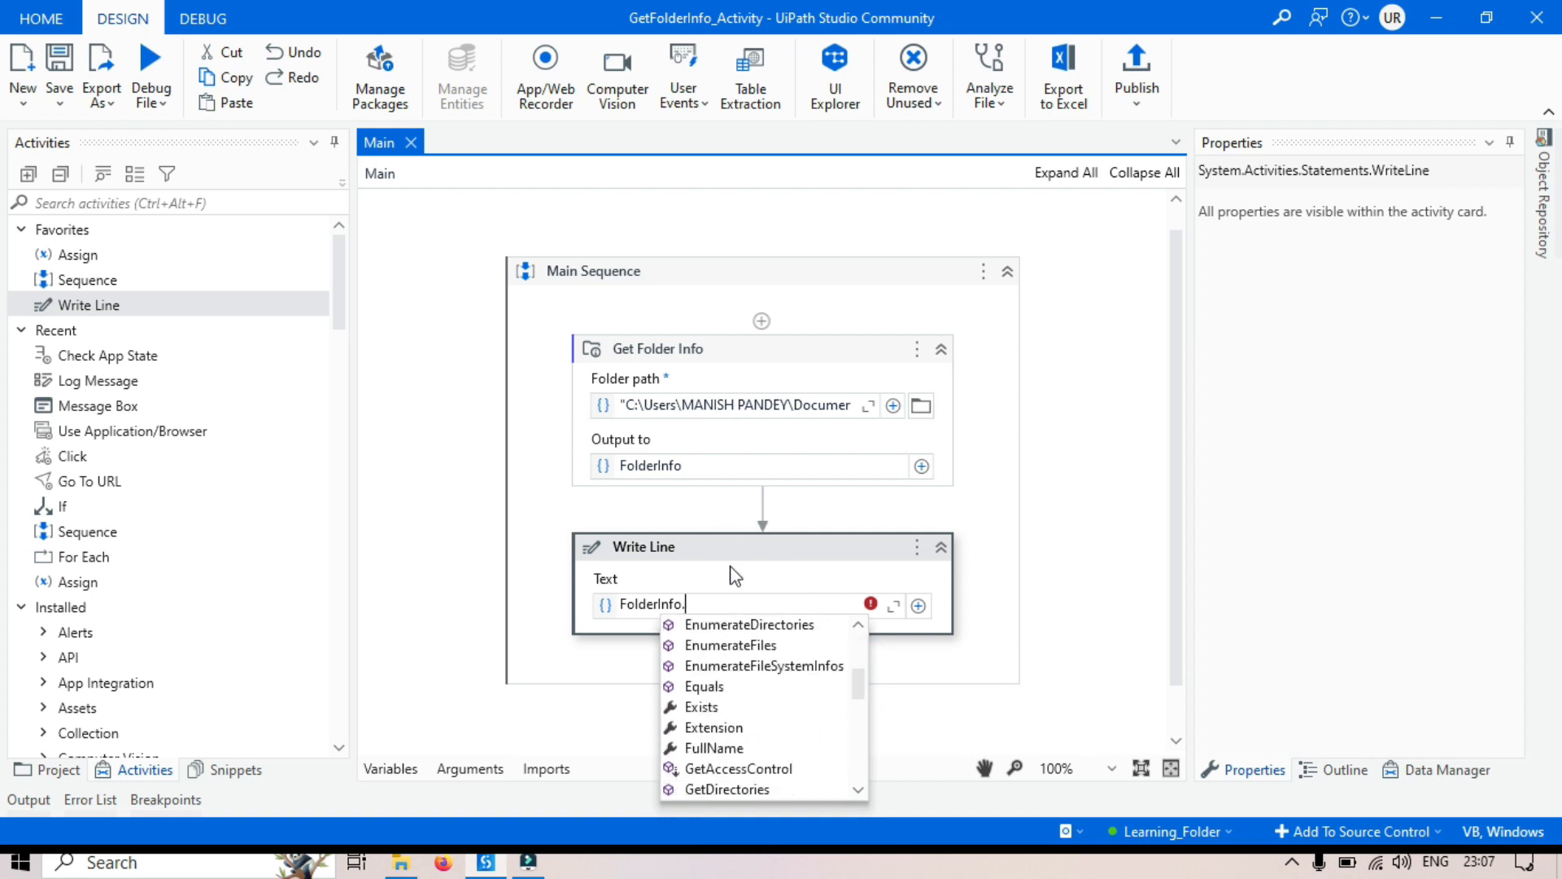
mouse_move(843, 702)
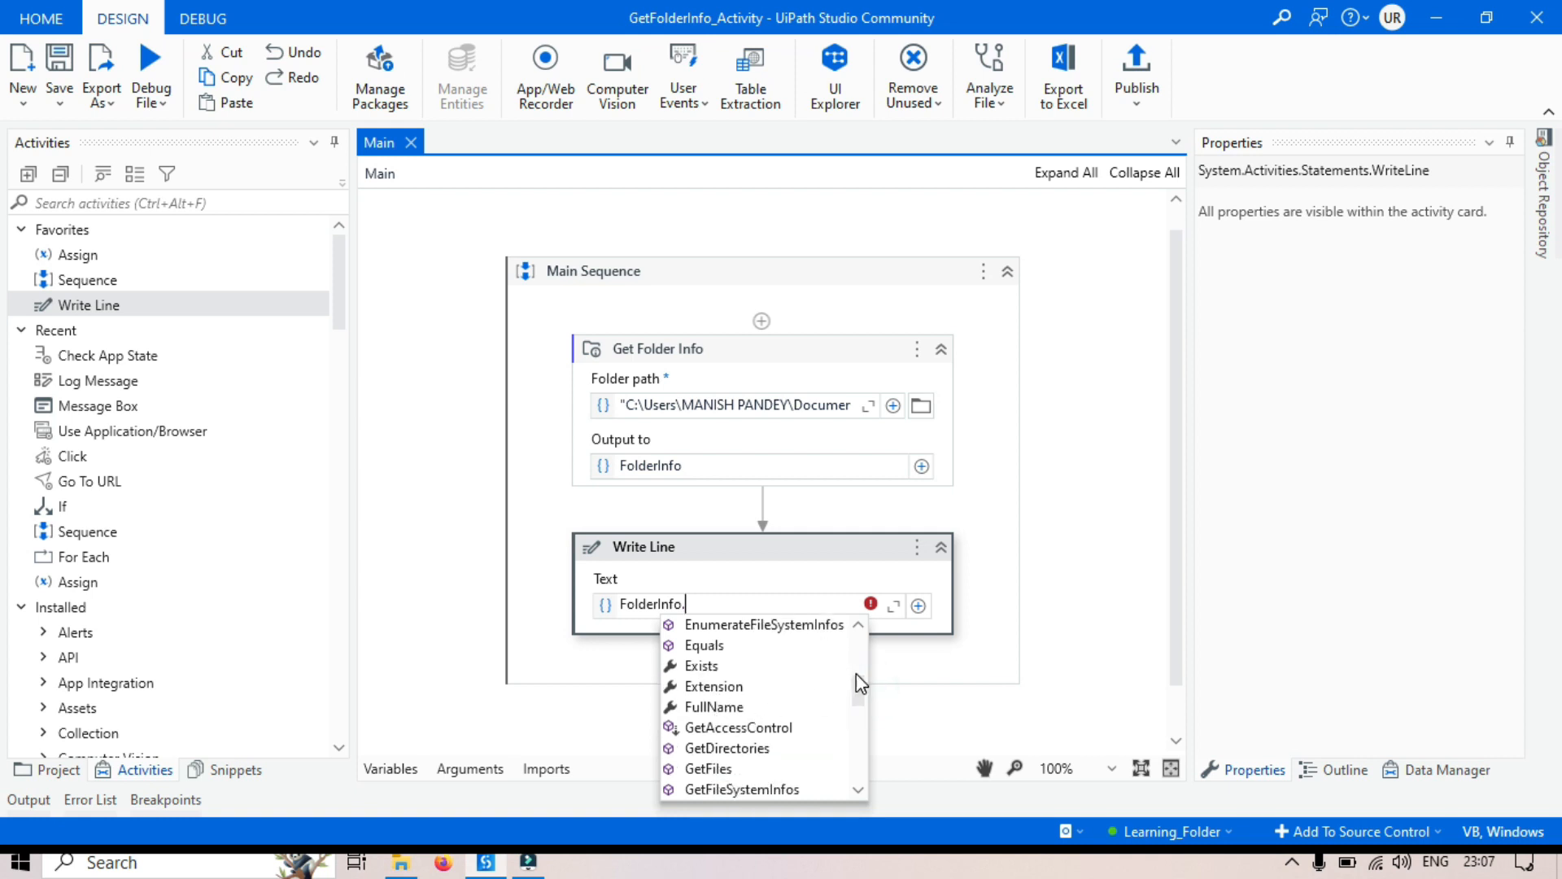
scroll(down, 3)
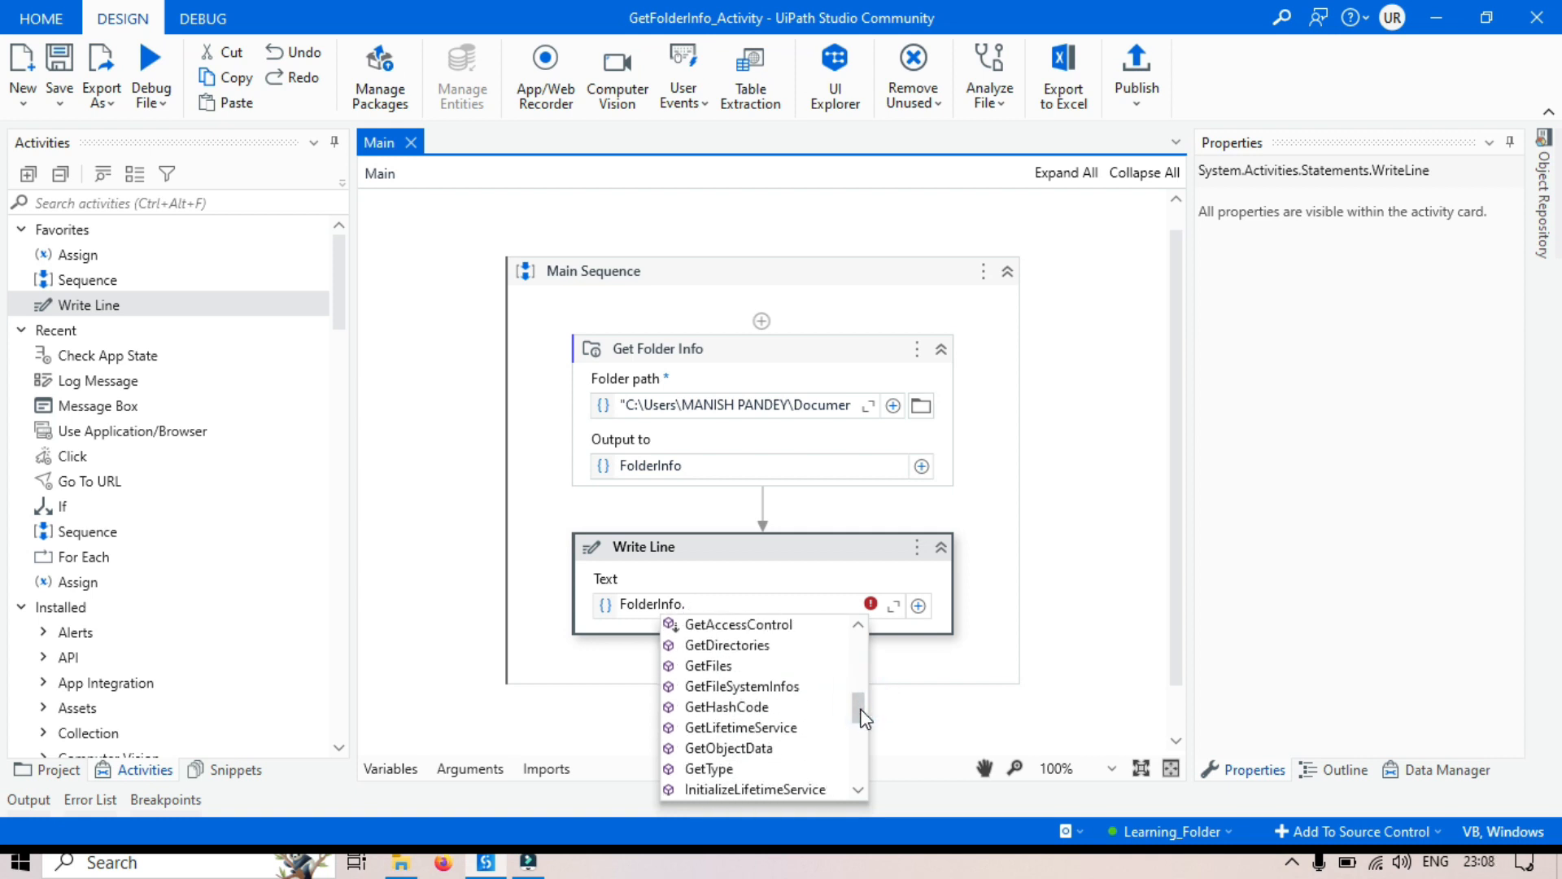
scroll(down, 3)
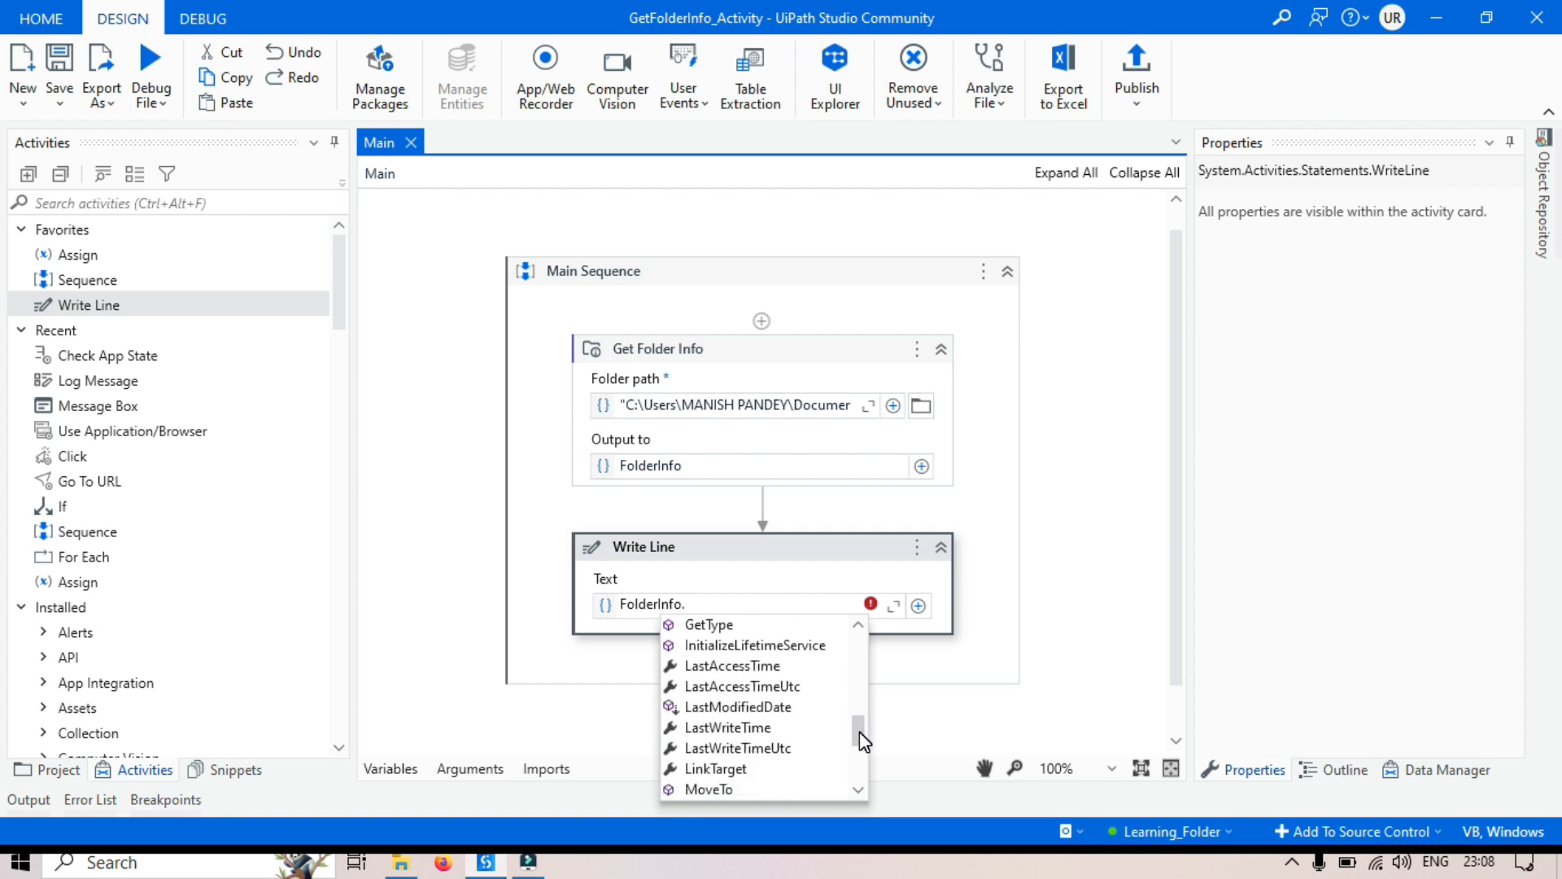
scroll(down, 3)
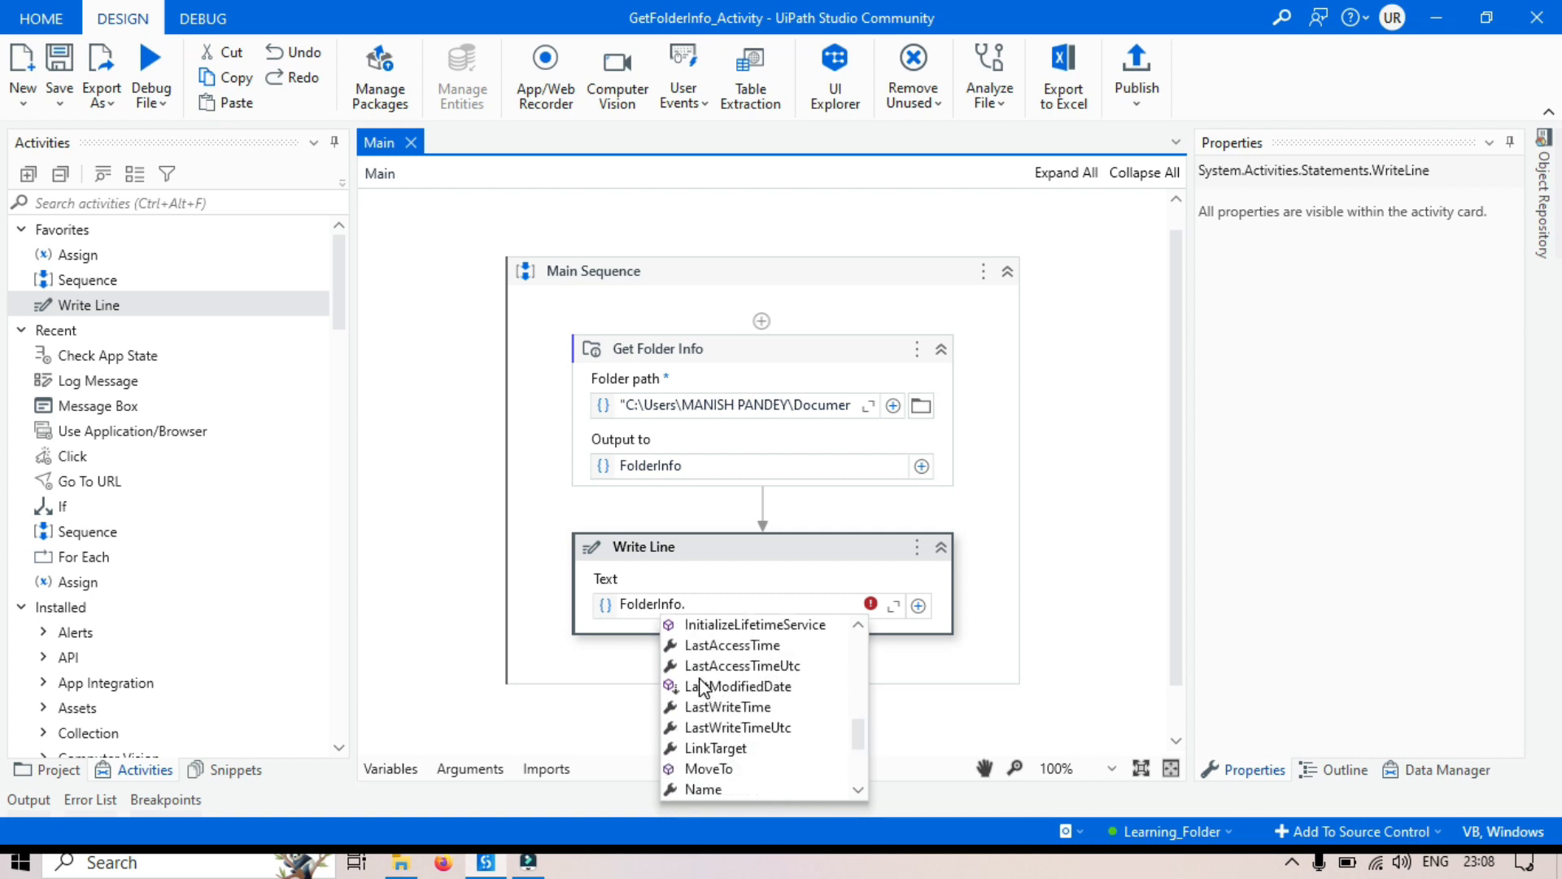
mouse_move(782, 739)
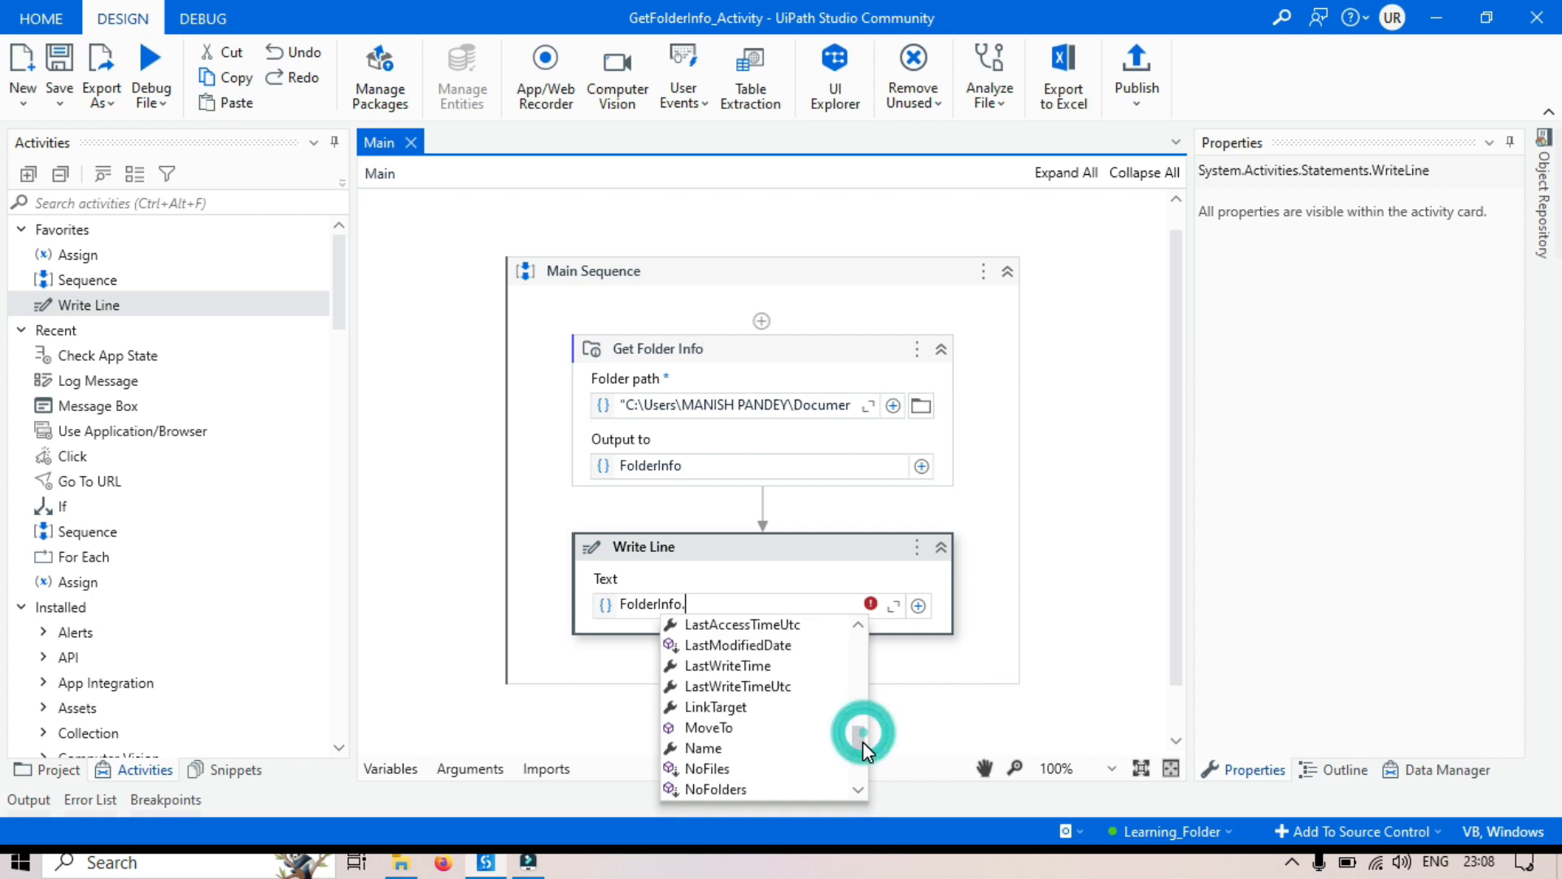
scroll(down, 3)
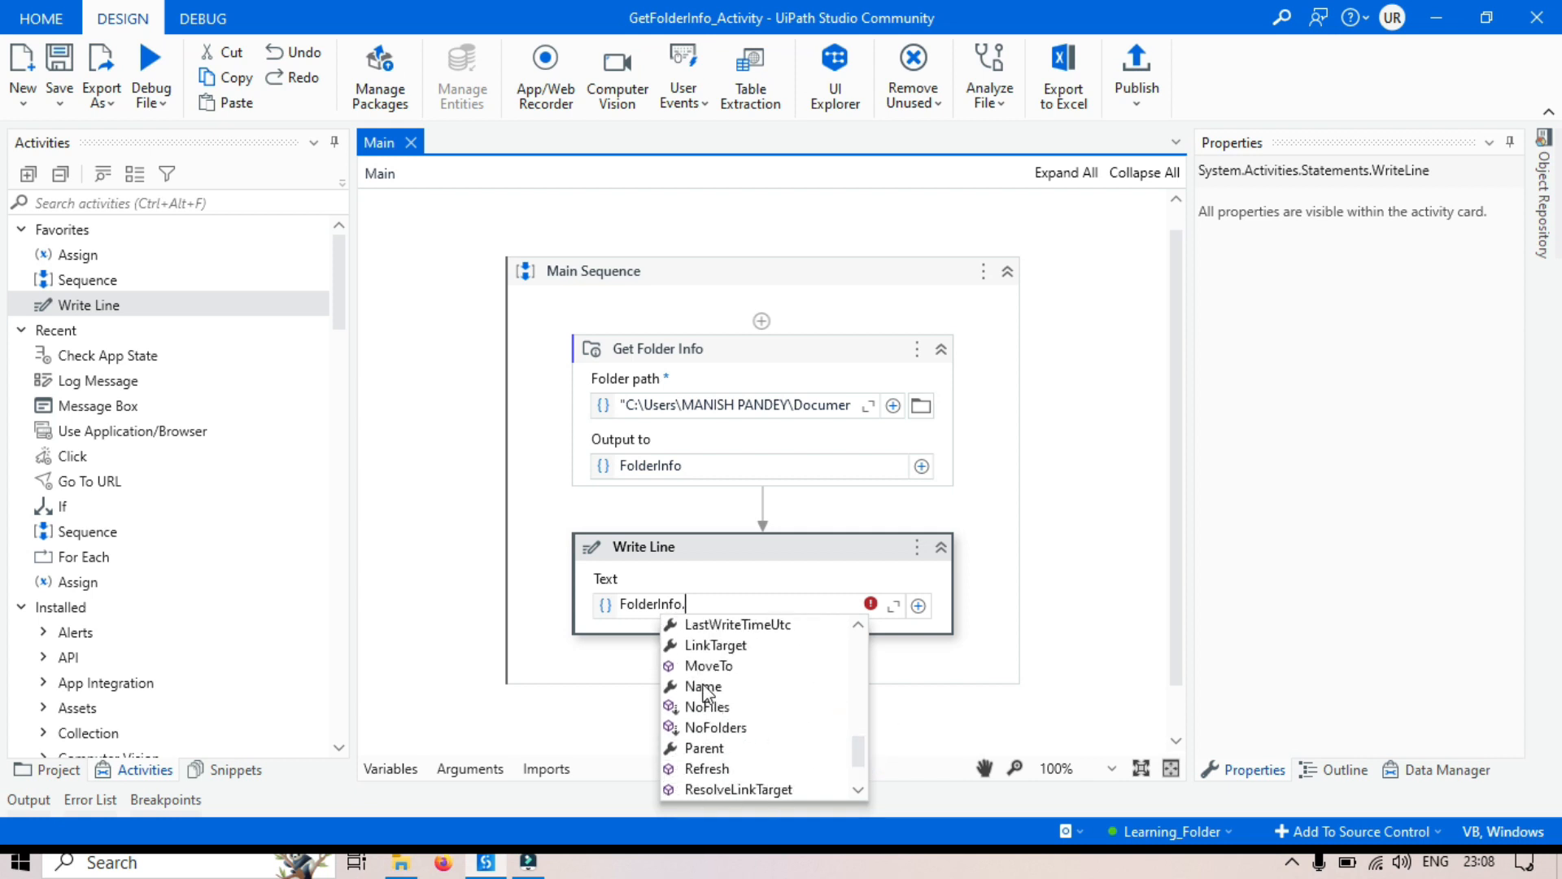
mouse_move(714, 763)
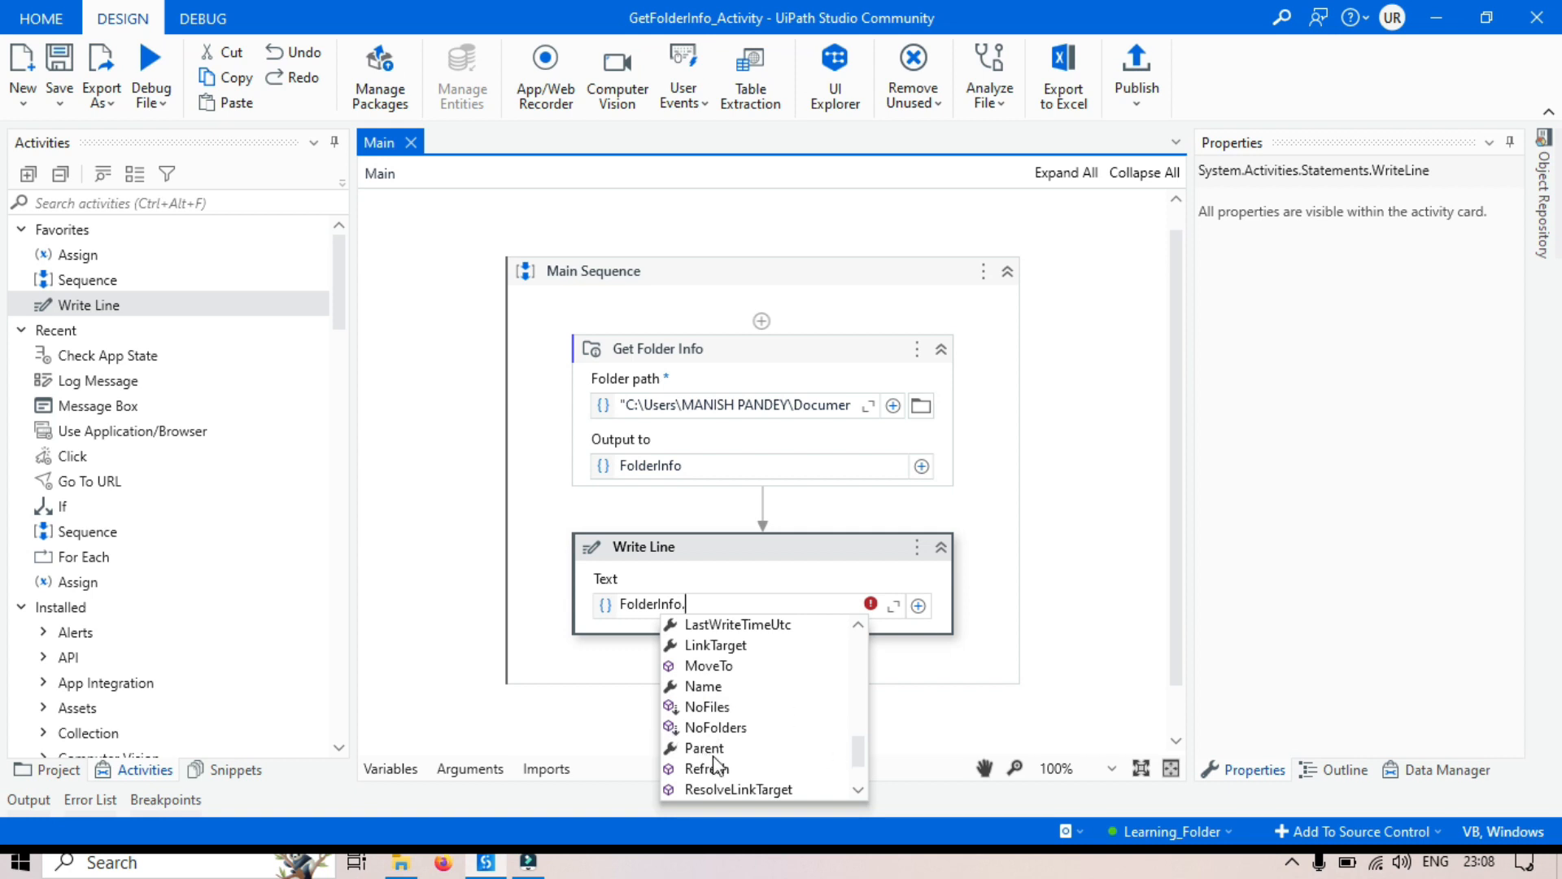
mouse_move(613, 616)
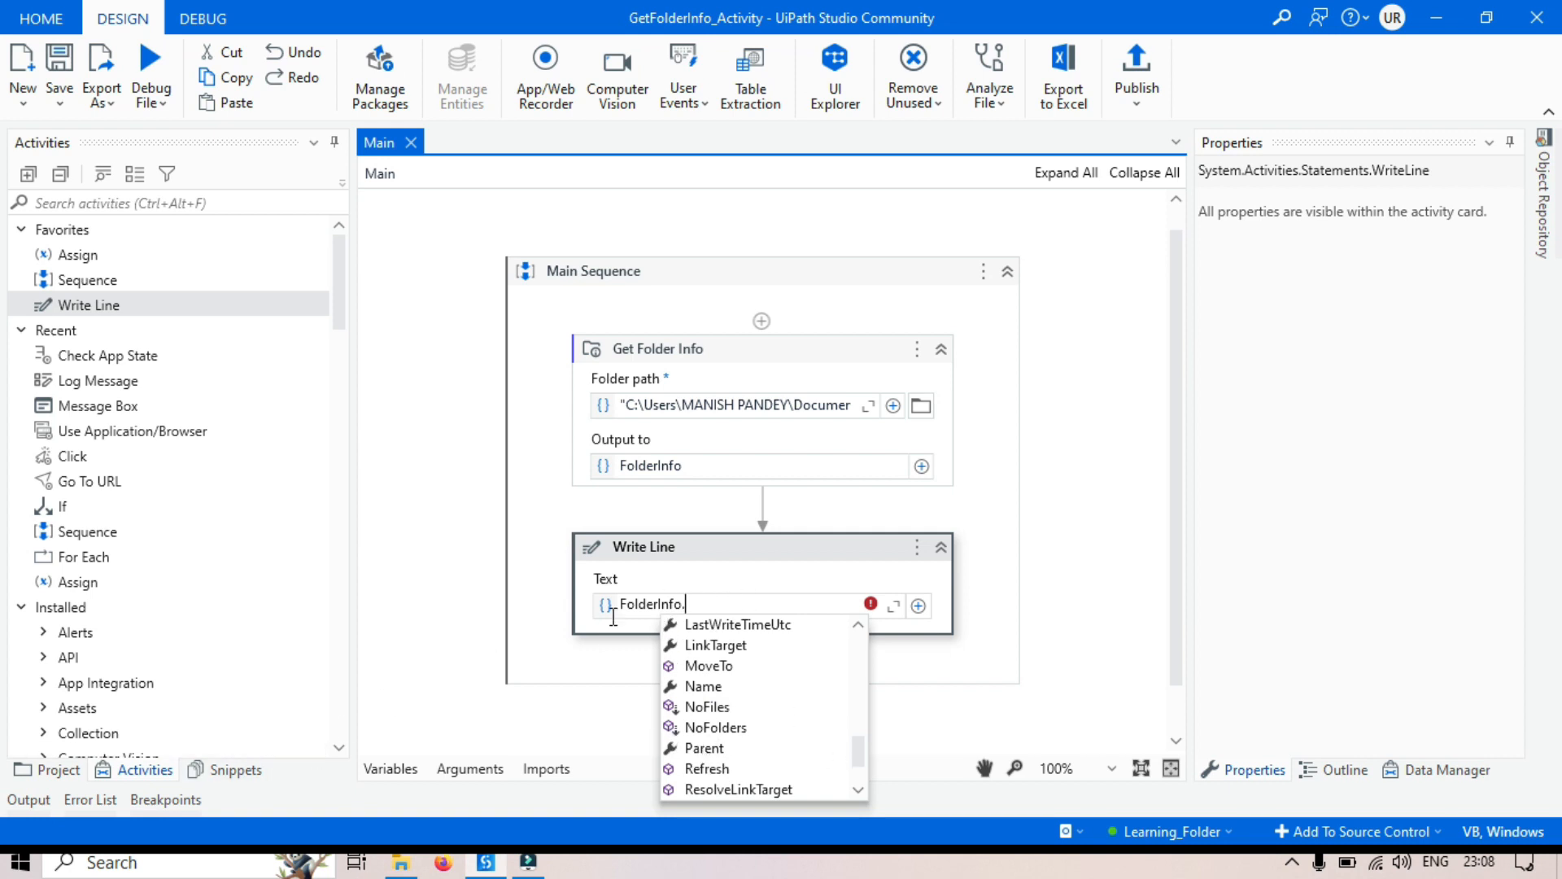
mouse_move(717, 762)
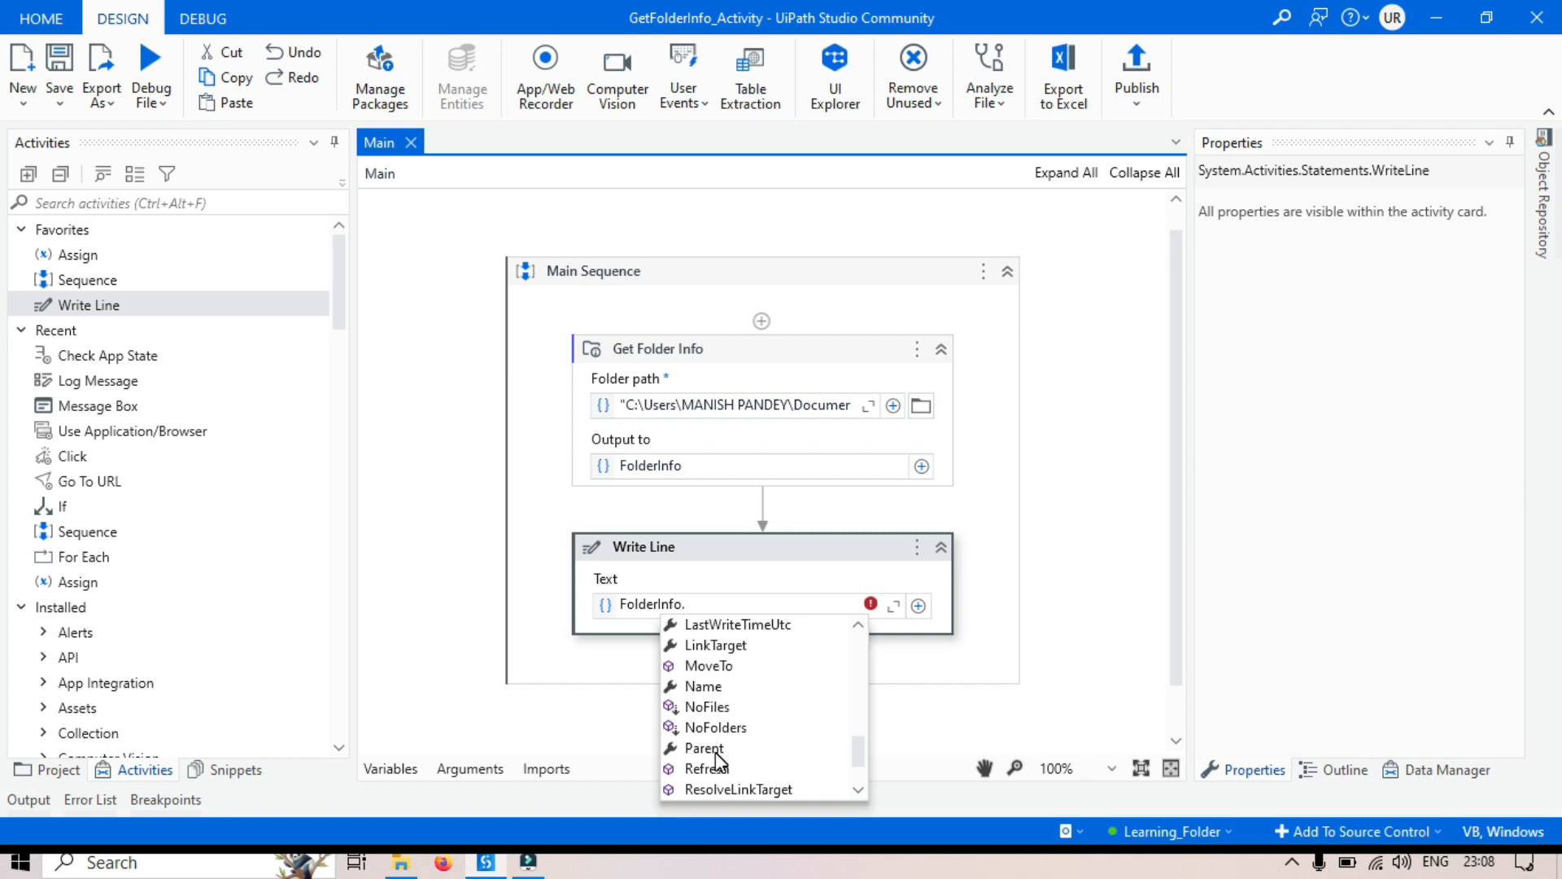
mouse_move(831, 759)
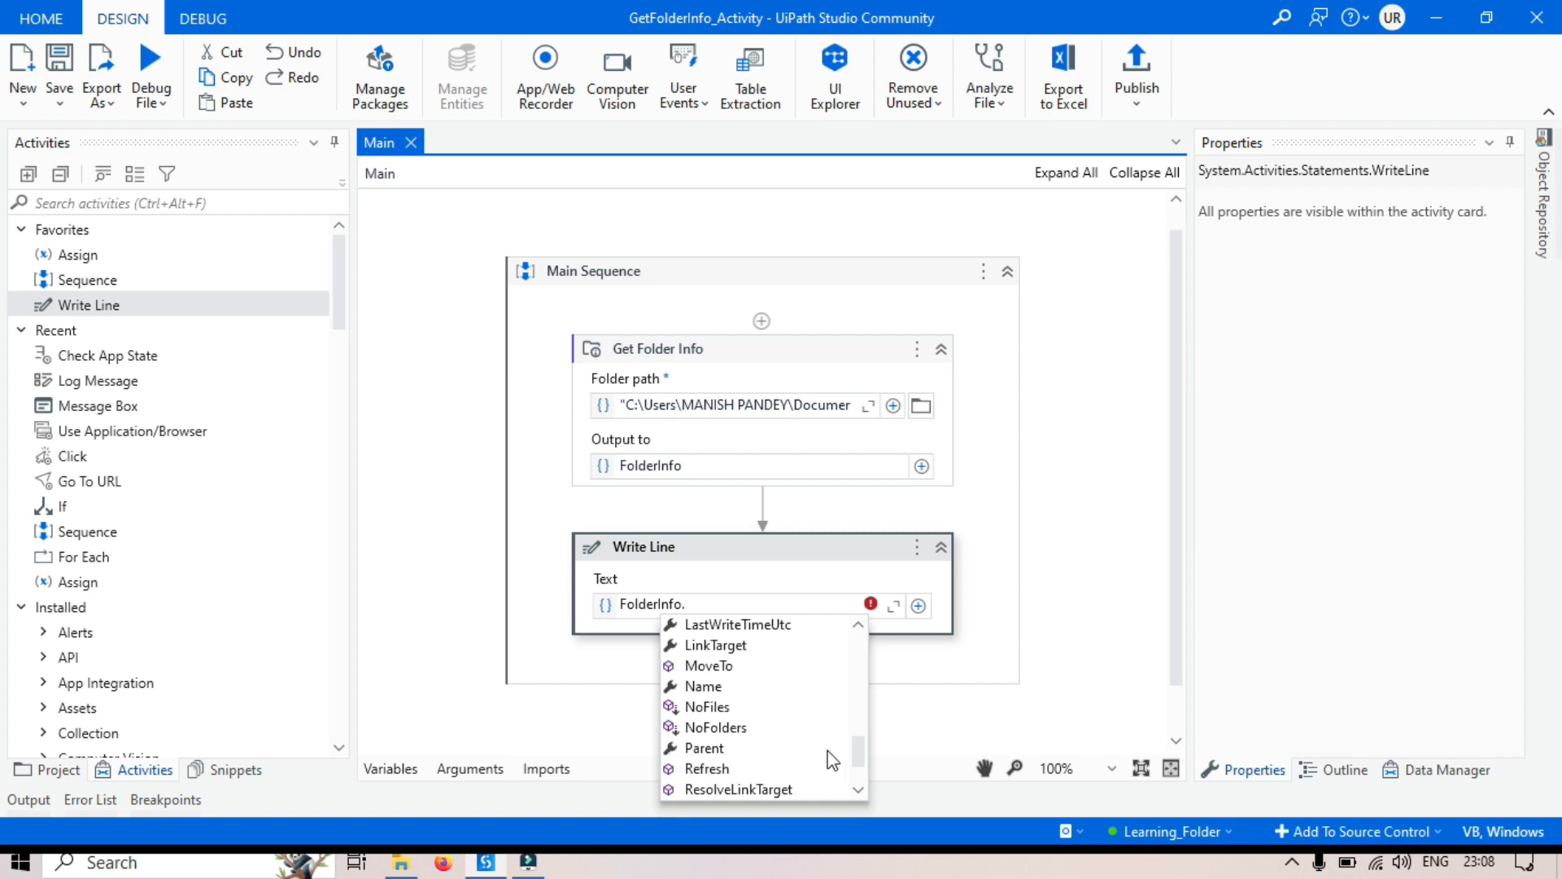
scroll(down, 3)
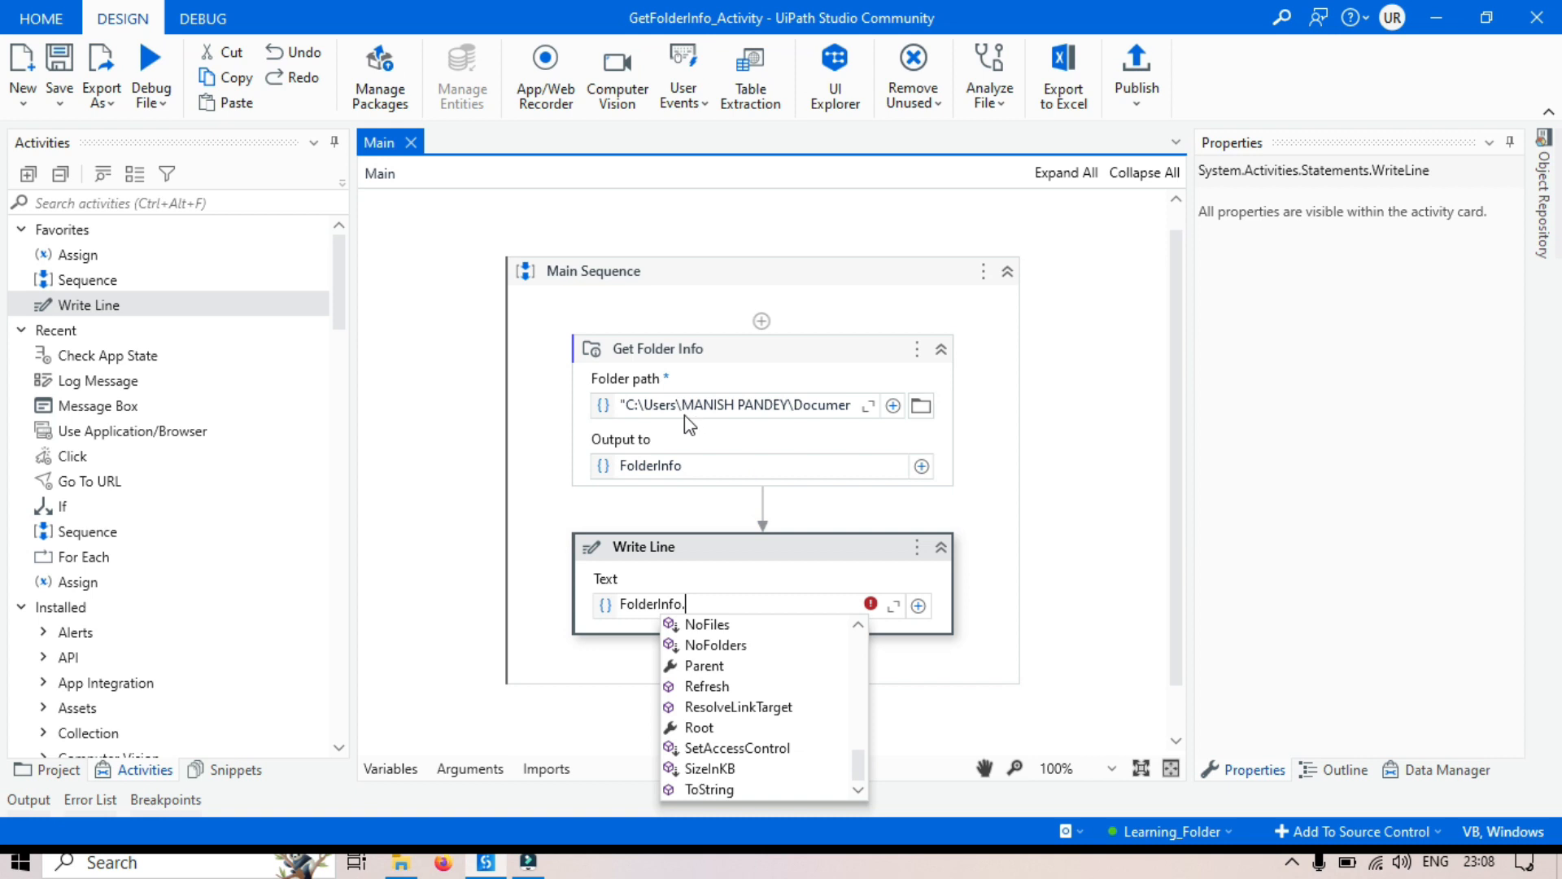
mouse_move(680, 404)
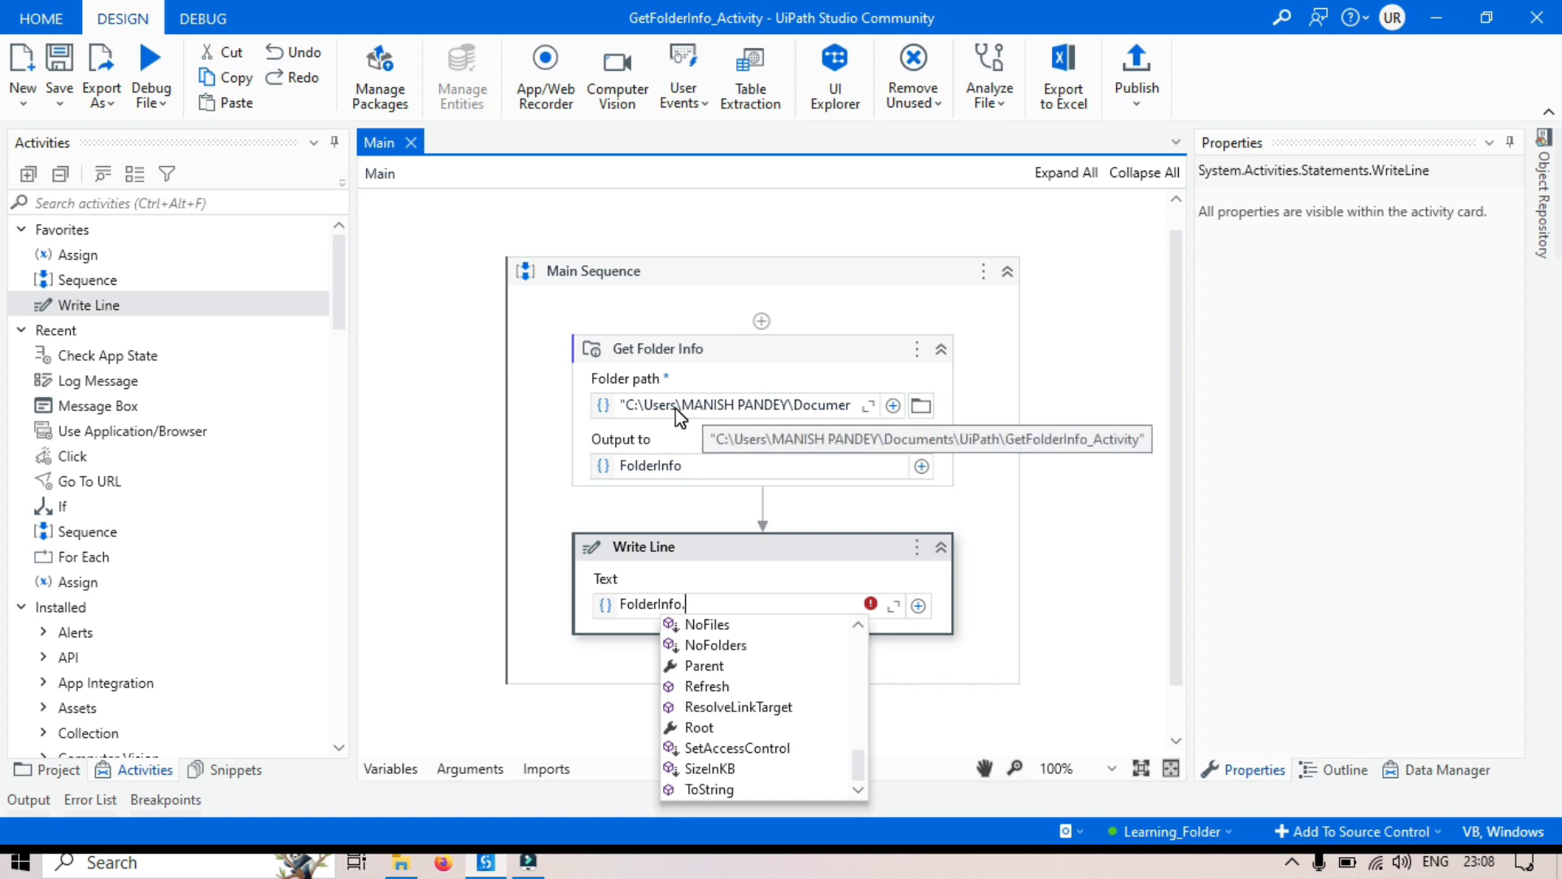
mouse_move(640, 412)
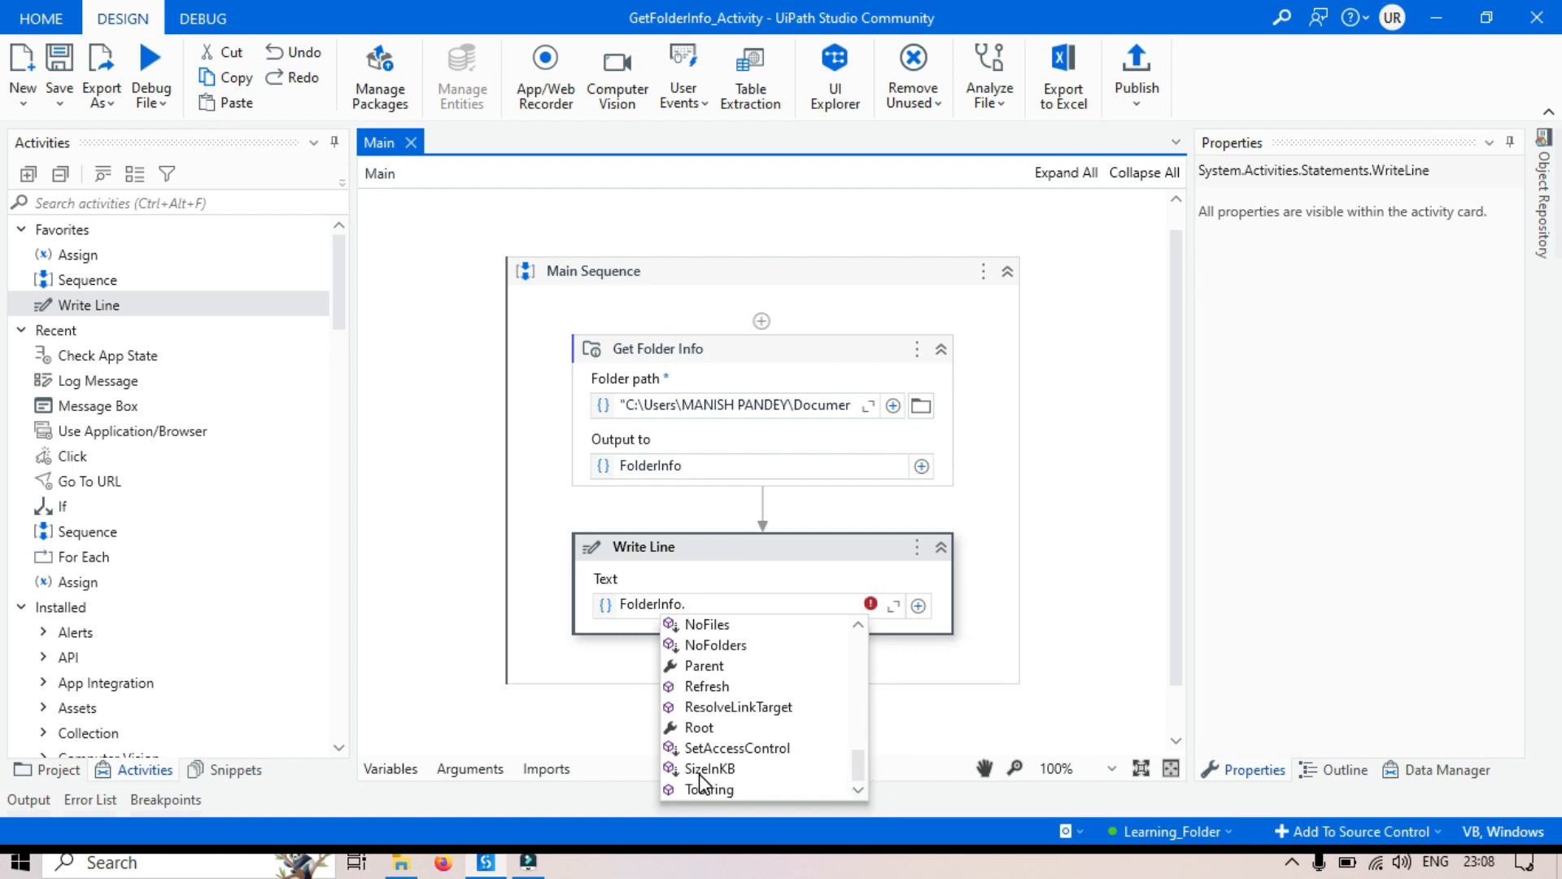
Choose SizeInKB and append .ToString, giving FolderInfo.SizeInKB.ToString.
click(709, 768)
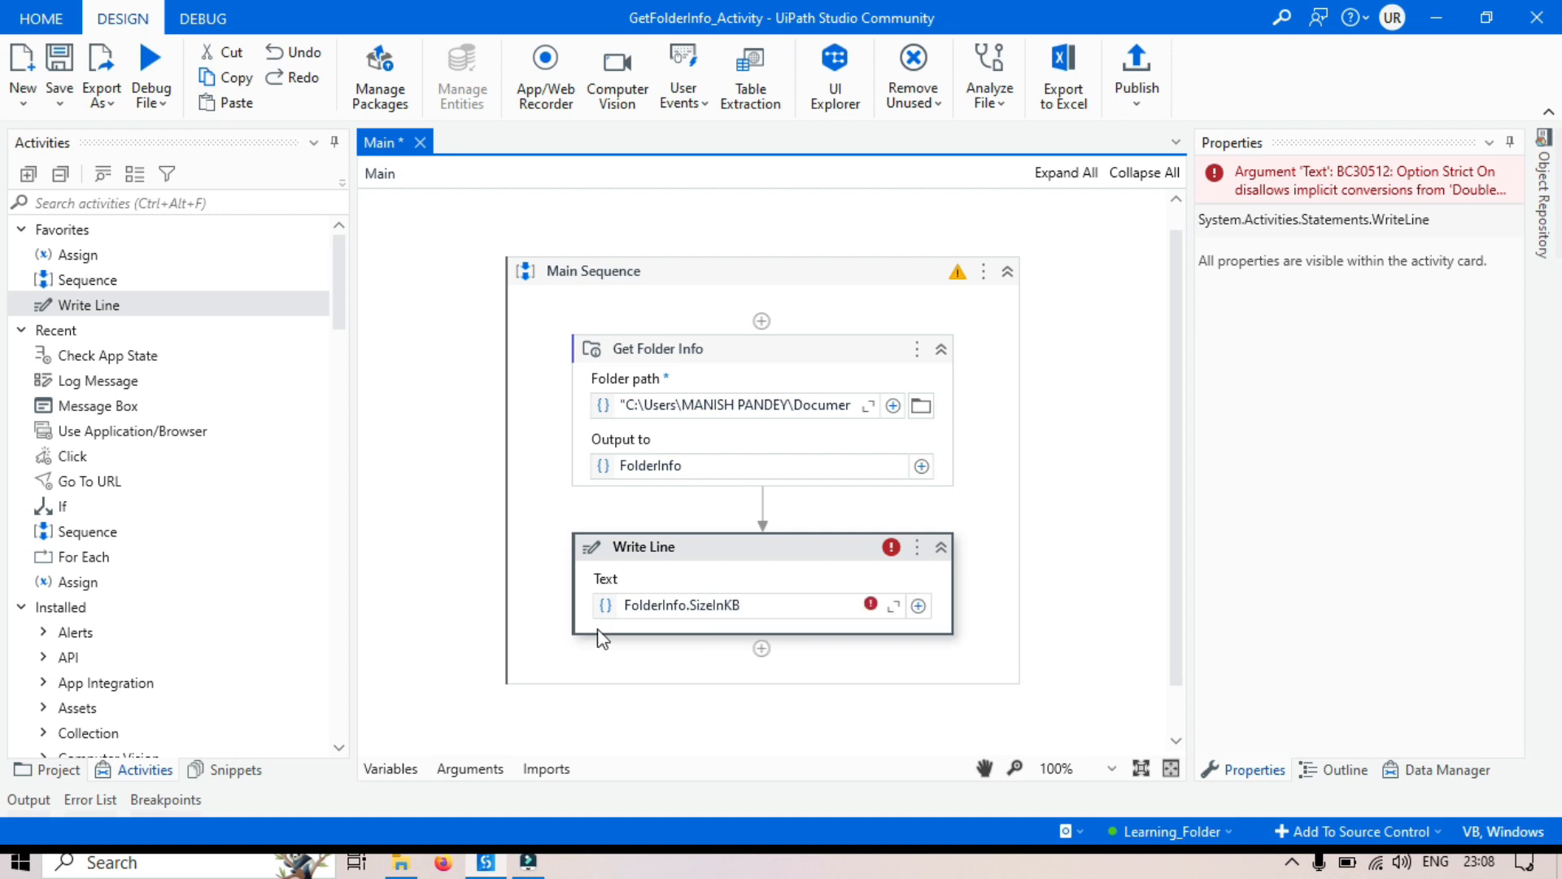
click(732, 604)
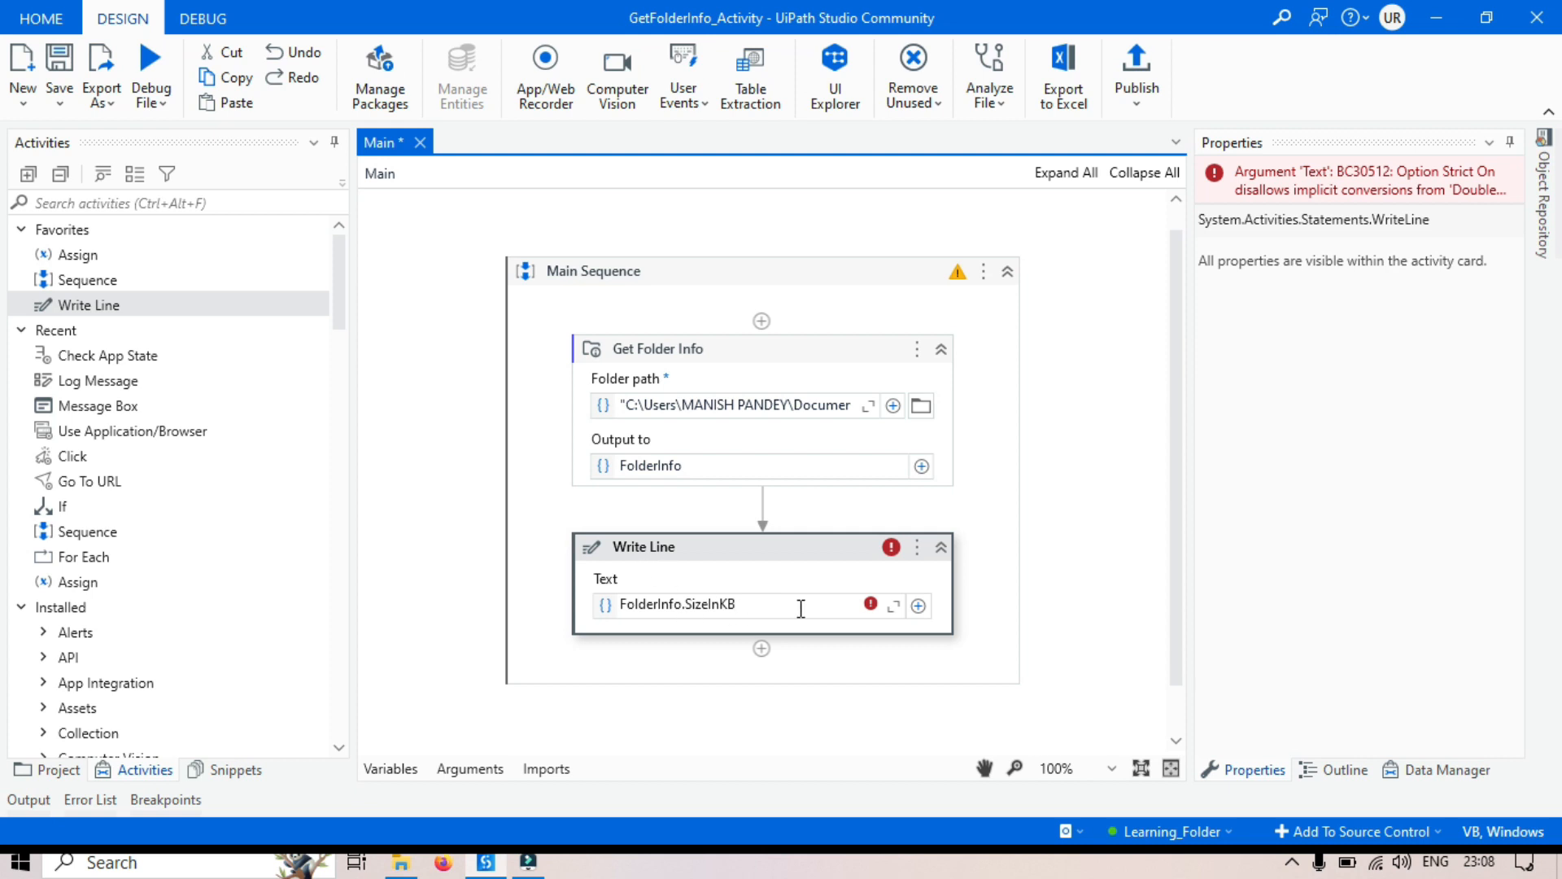
text(.)
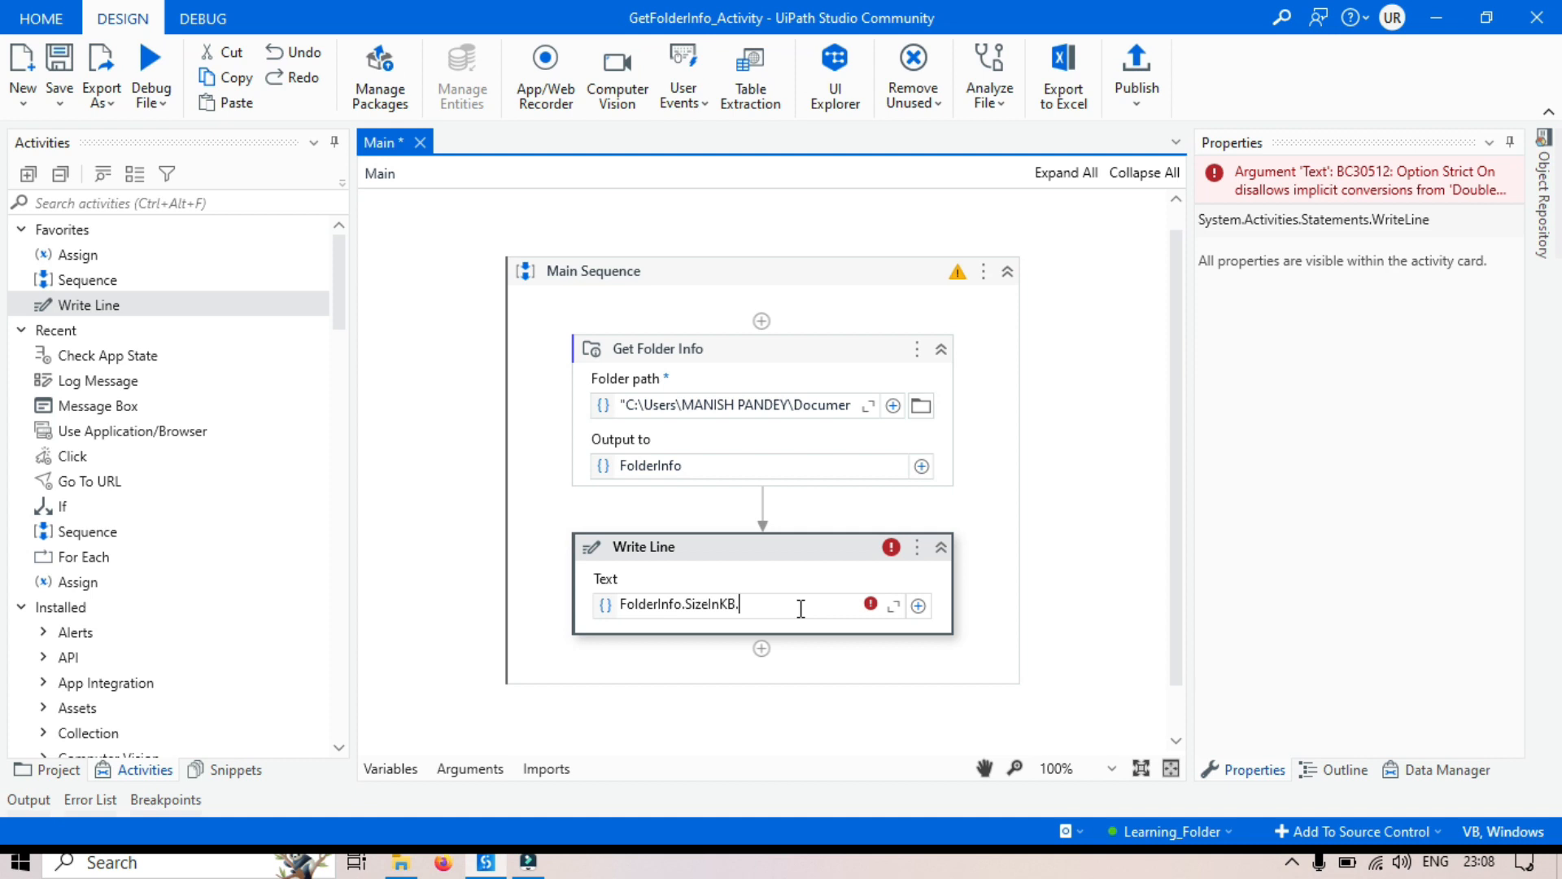
text(ToString)
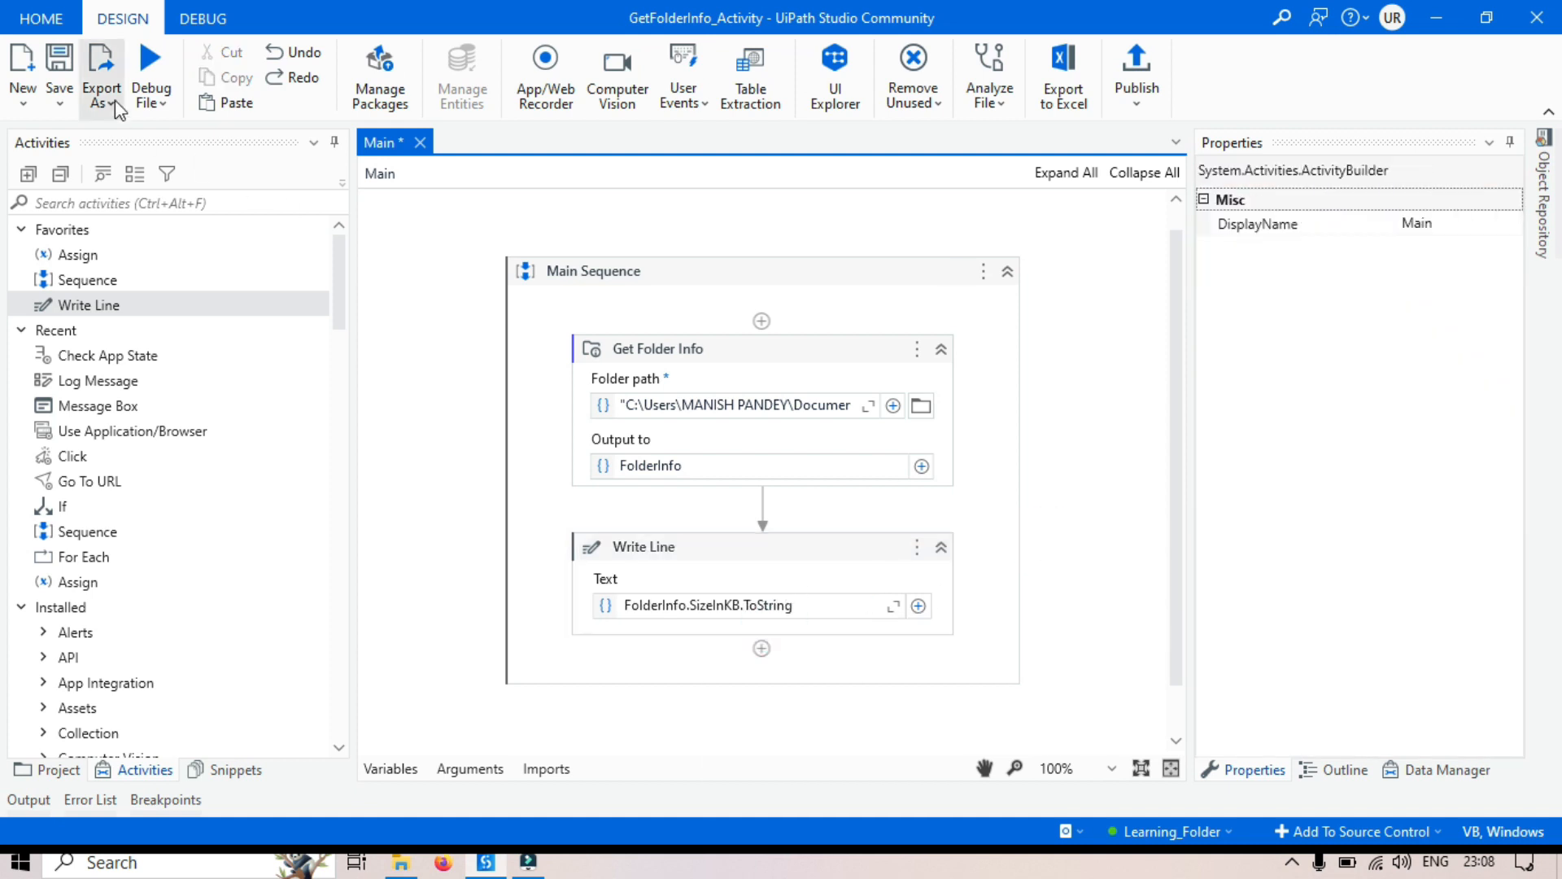
Debug Main again and expand Output to see the folder size 1398.26.
click(150, 57)
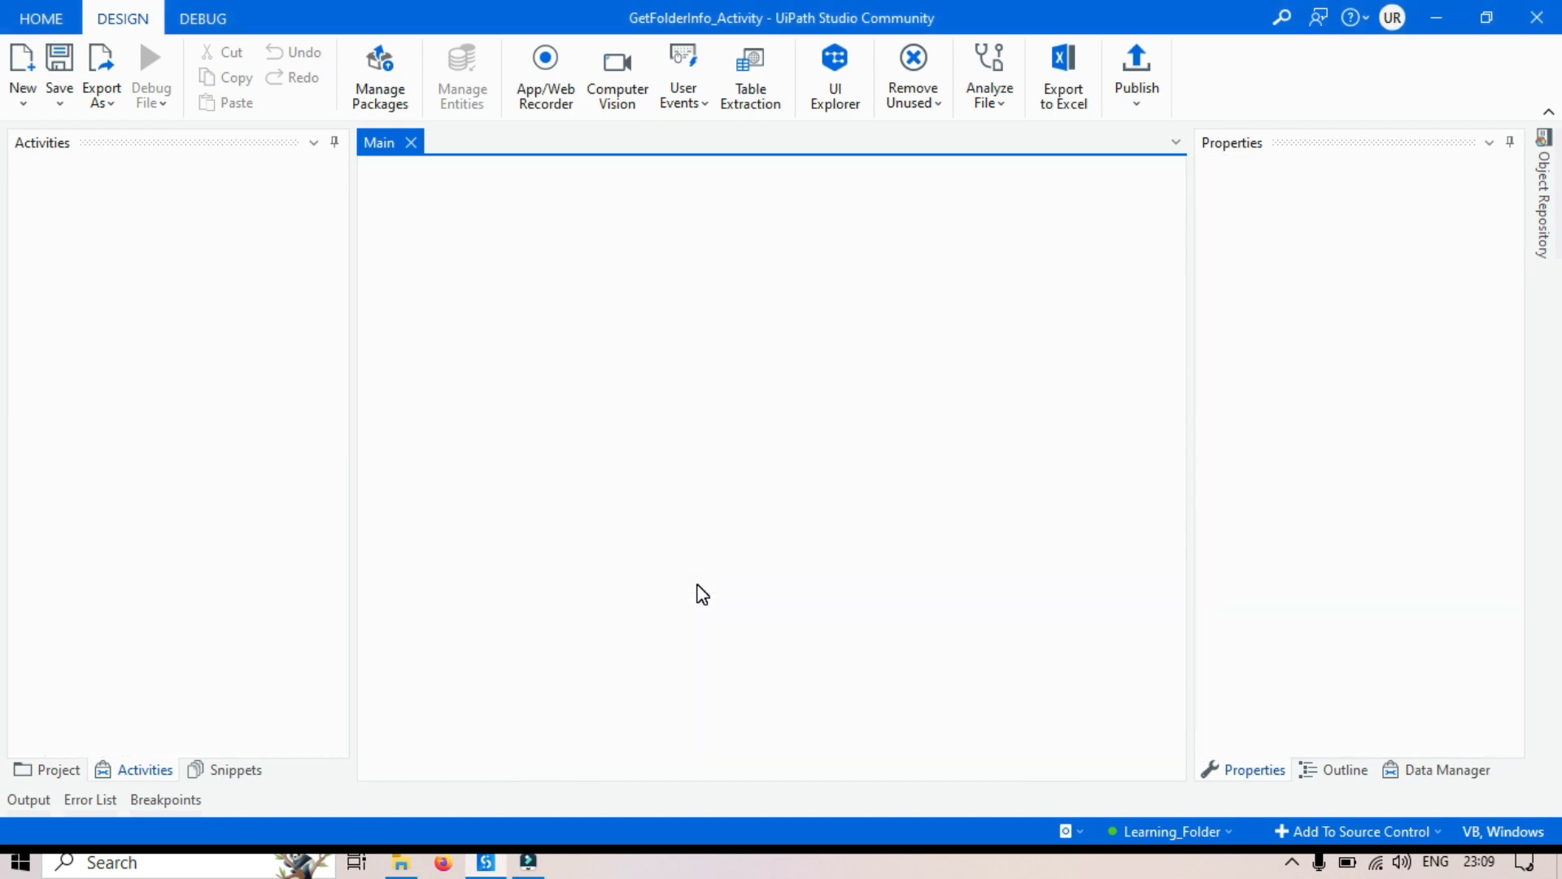
click(151, 75)
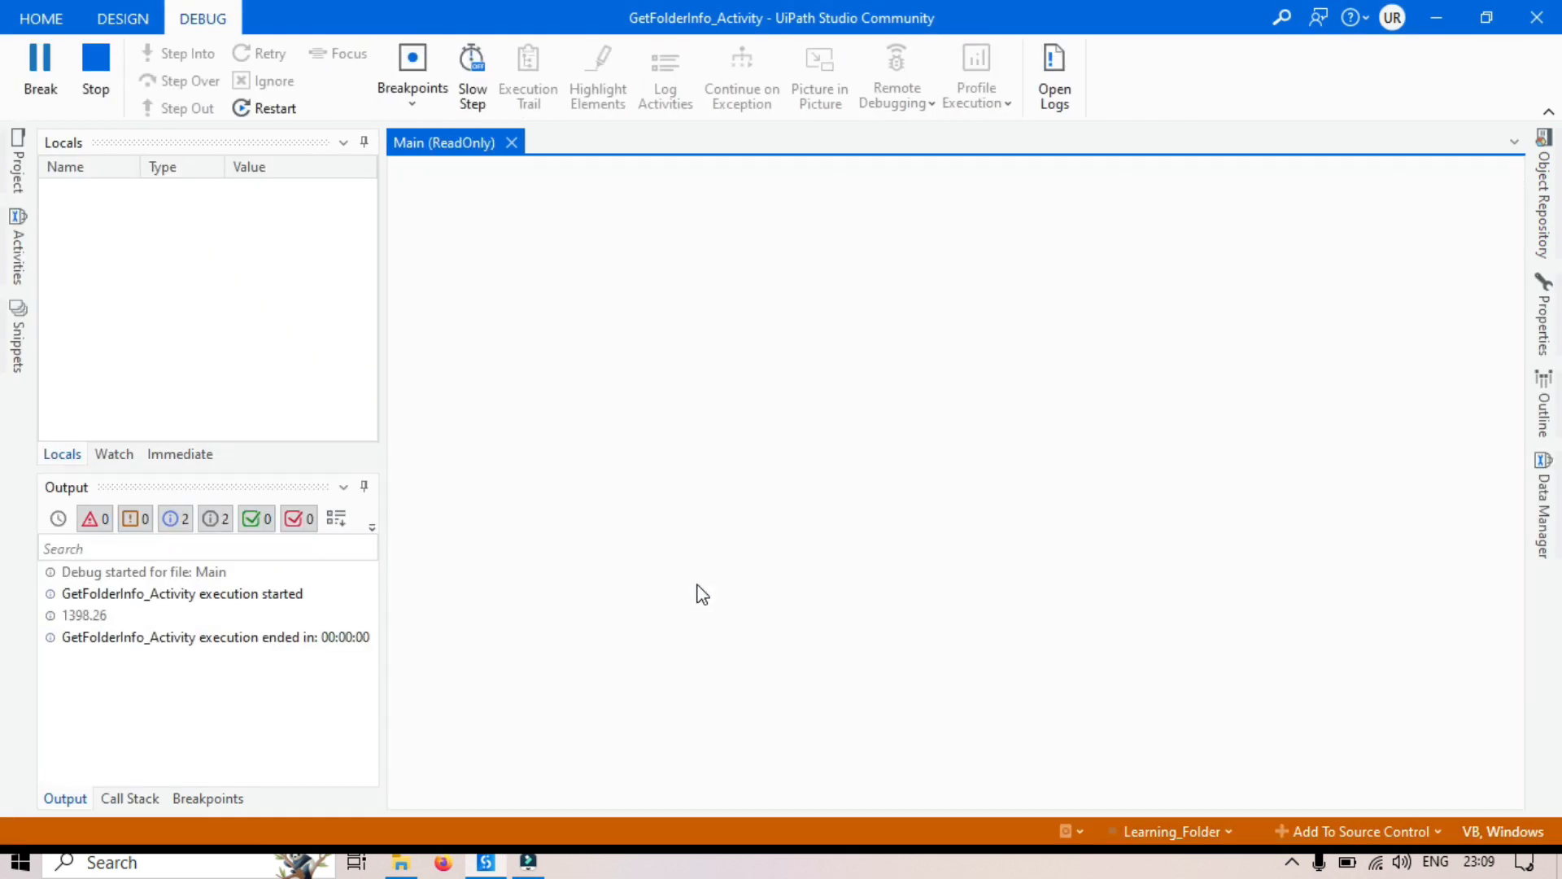
click(121, 18)
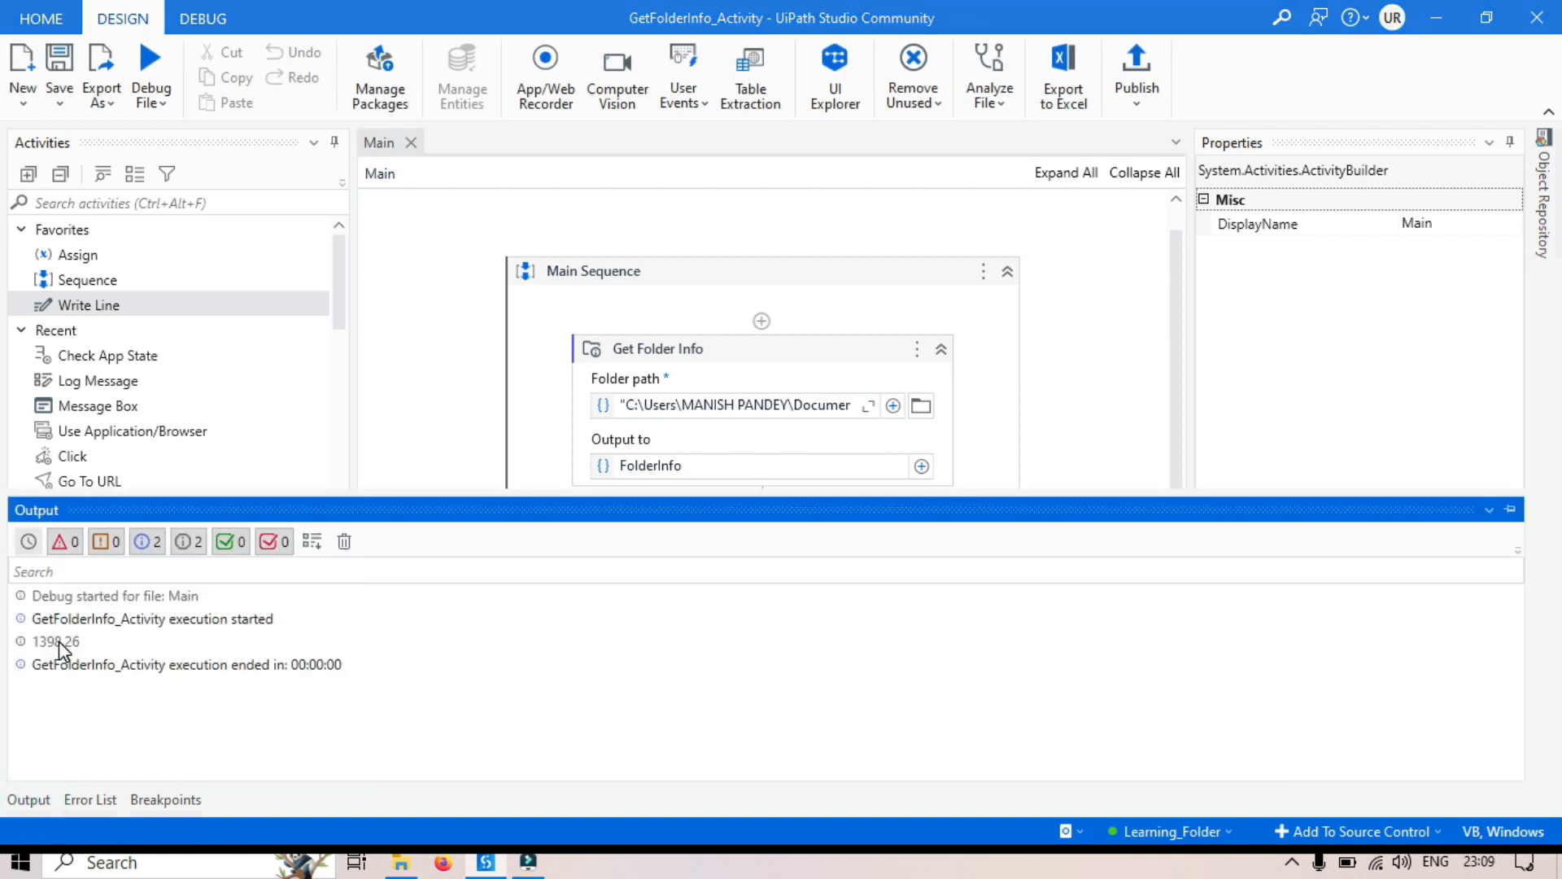
mouse_move(56, 640)
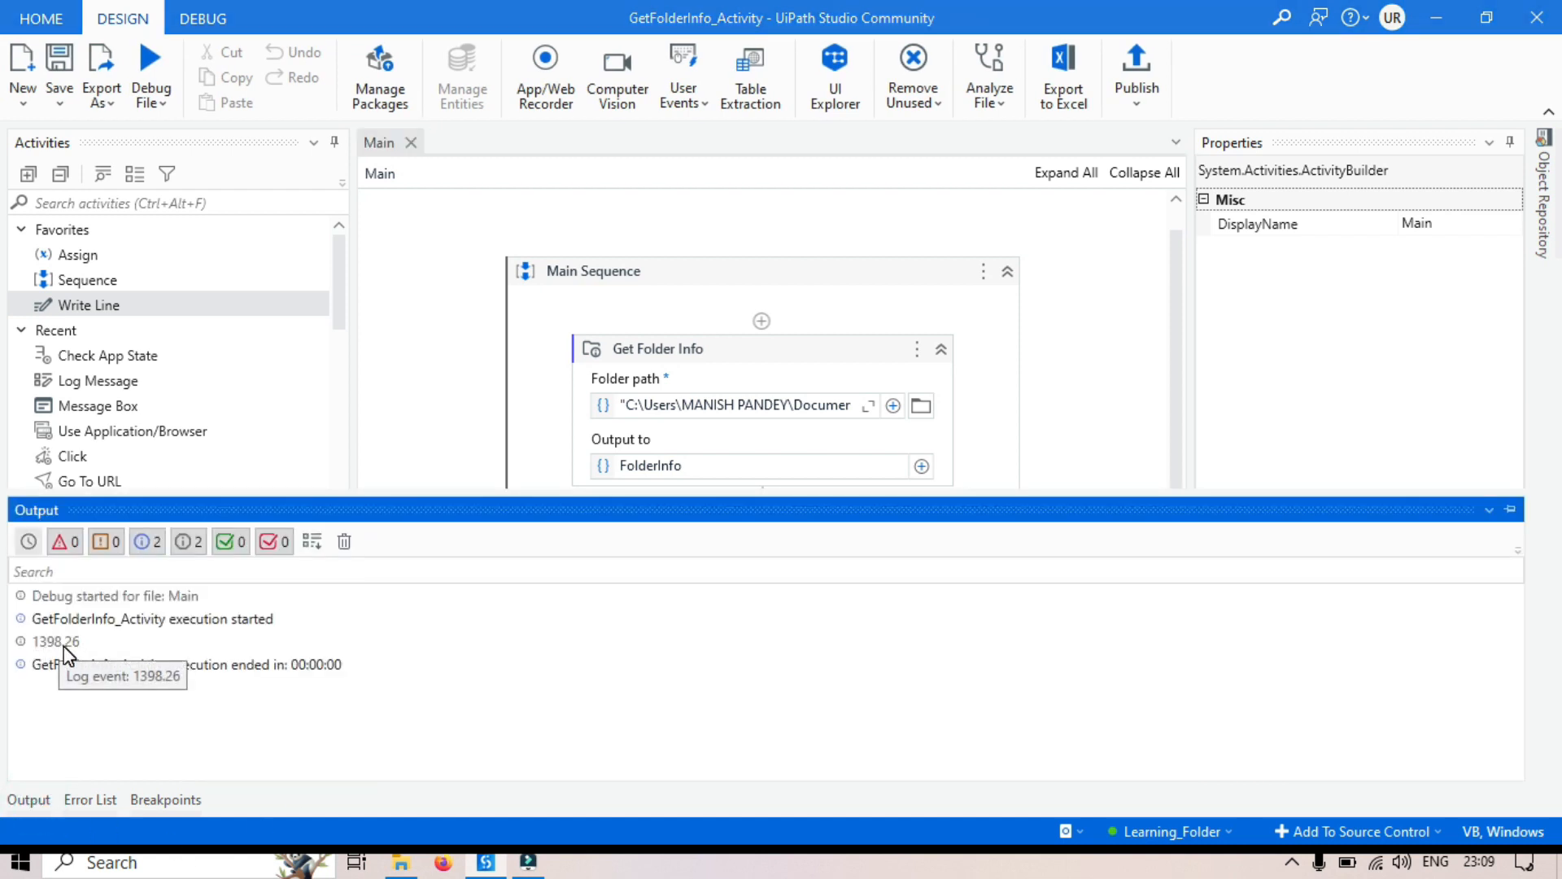